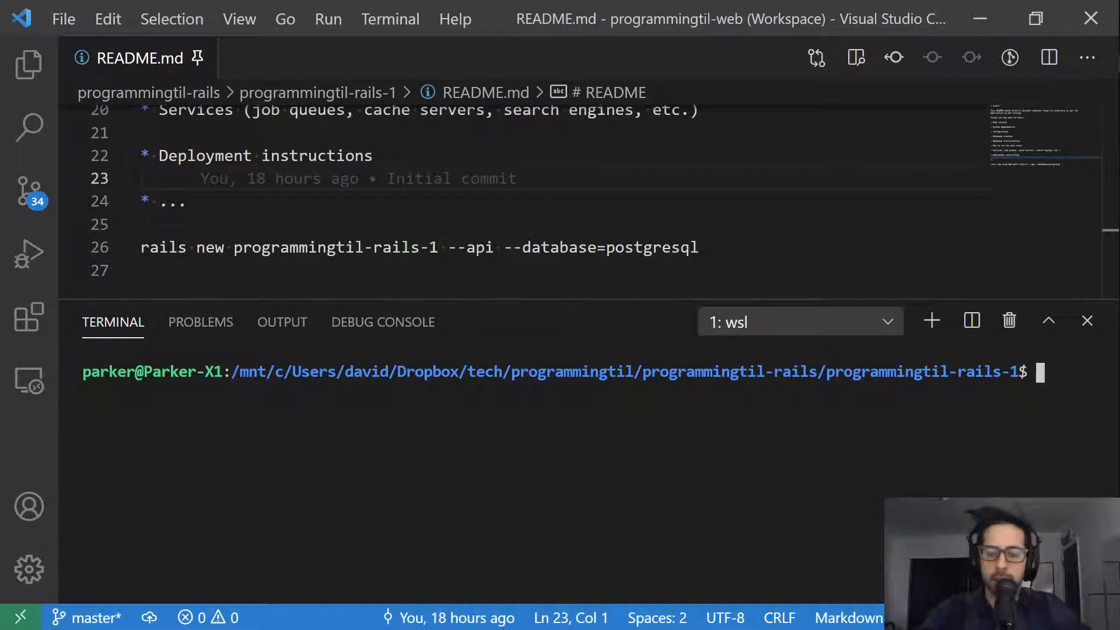
# - Point out the api and postgresql options in the rails new command in the README
pyautogui.doubleClick(163, 248)
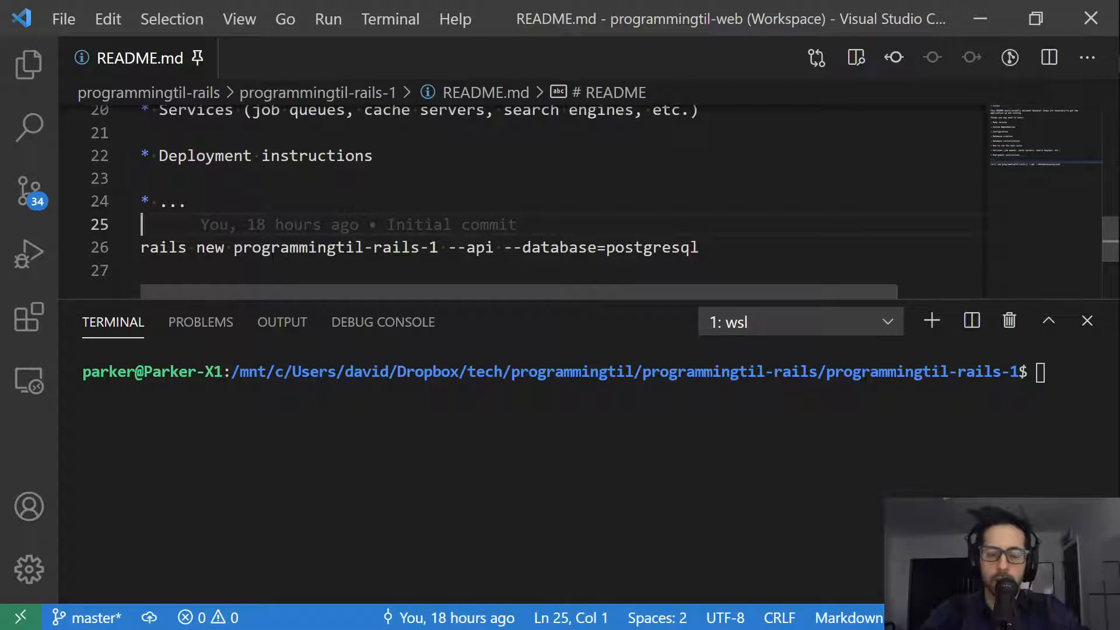
pyautogui.doubleClick(255, 247)
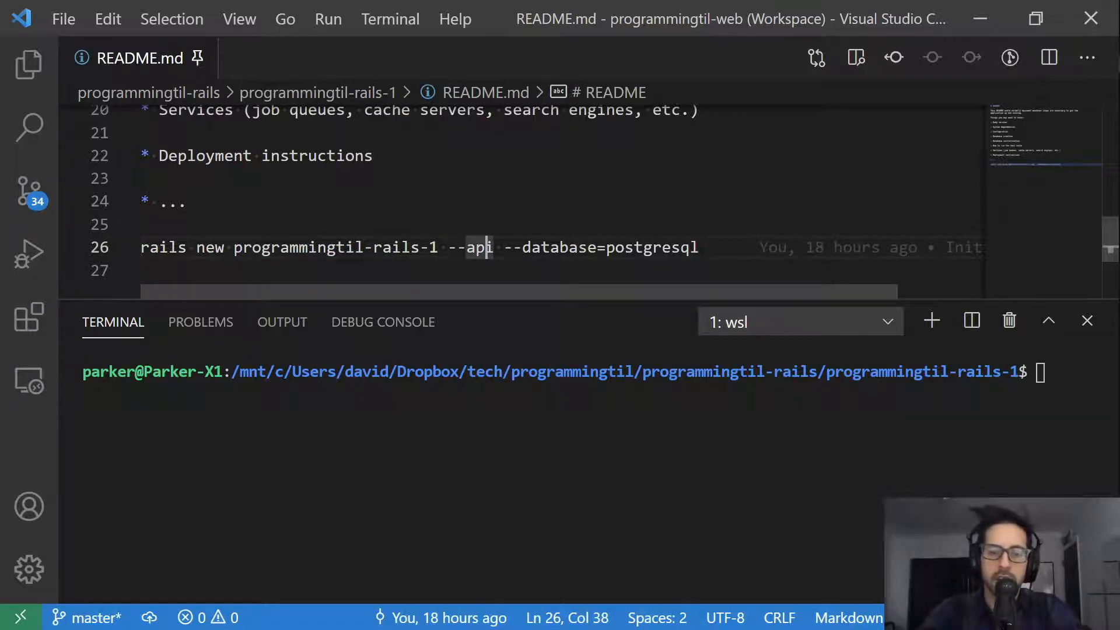
pyautogui.doubleClick(653, 248)
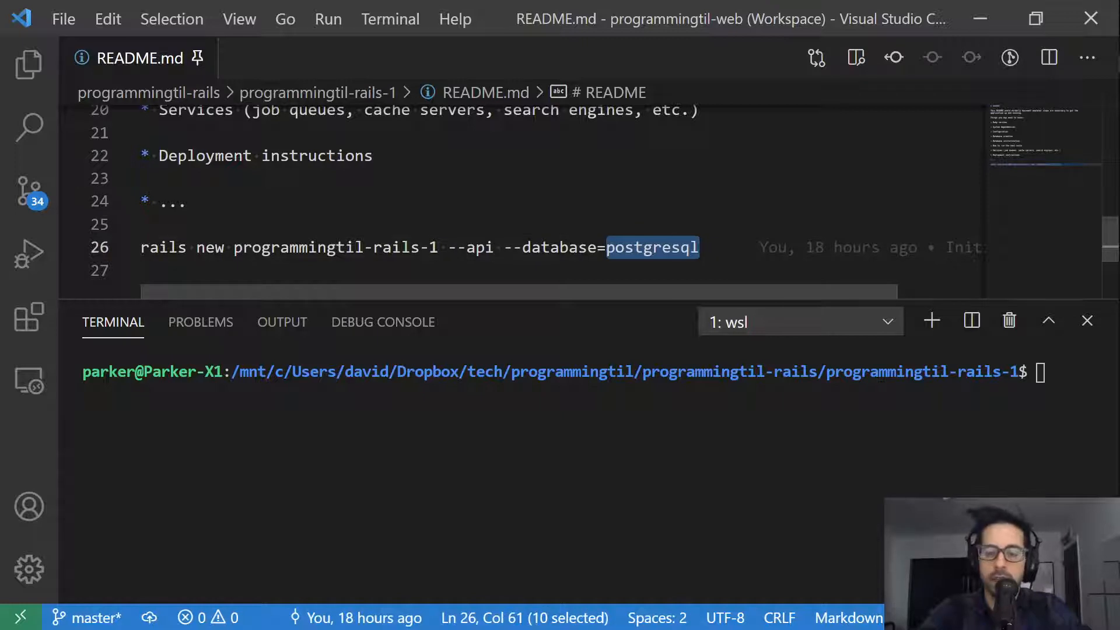
pyautogui.click(149, 224)
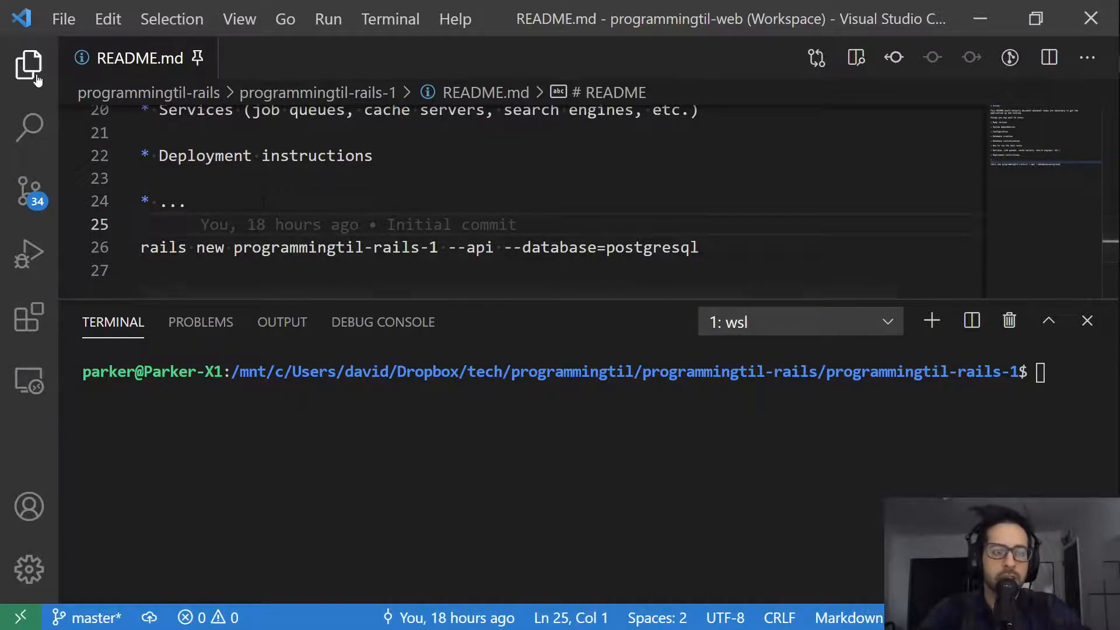
# - Show the project folder tree and collapse spec, app, lib\tasks and test after peeking inside
pyautogui.click(26, 63)
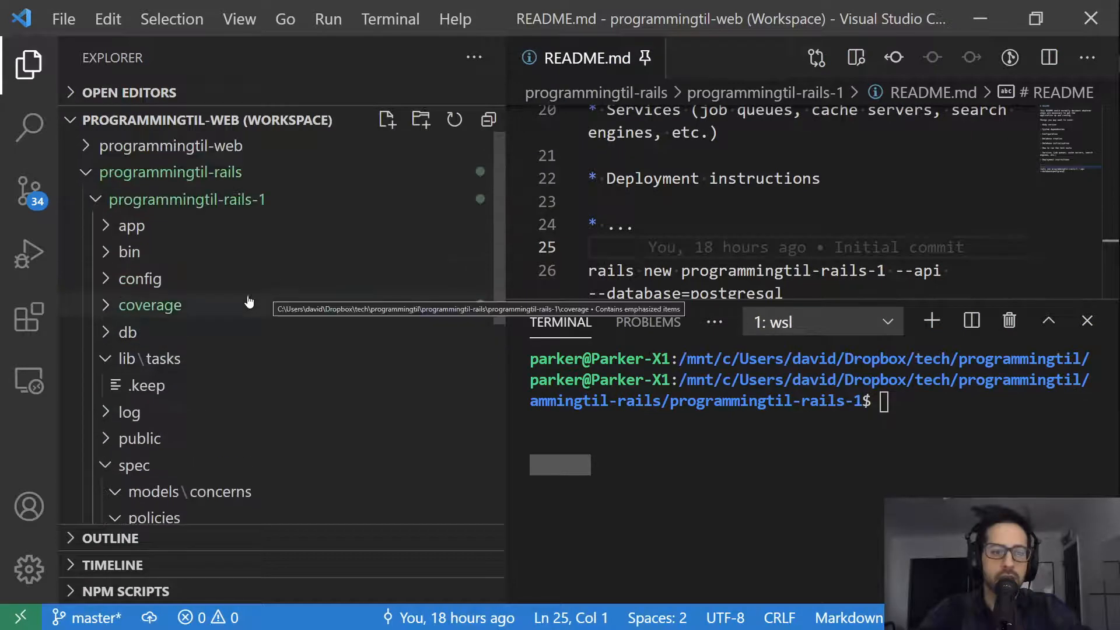
pyautogui.click(133, 464)
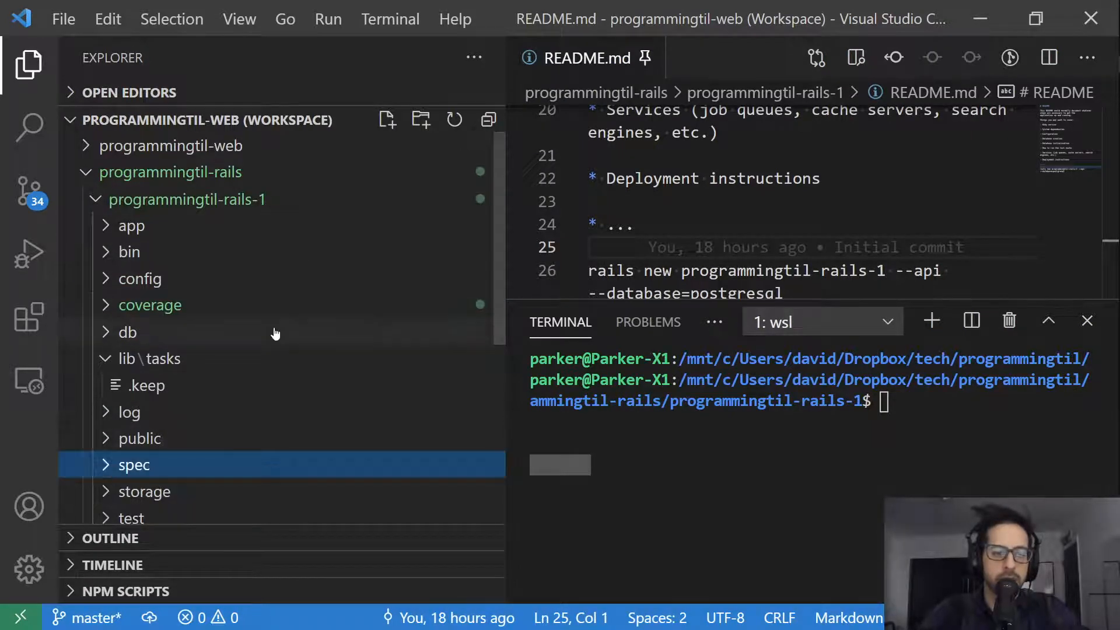
pyautogui.moveTo(196, 238)
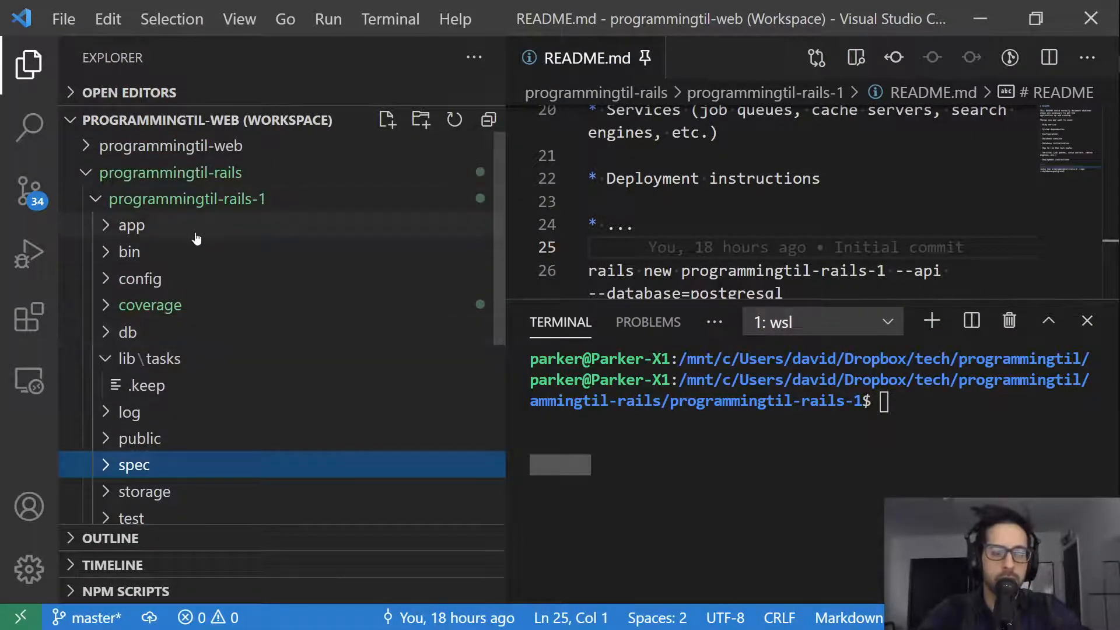
pyautogui.click(132, 226)
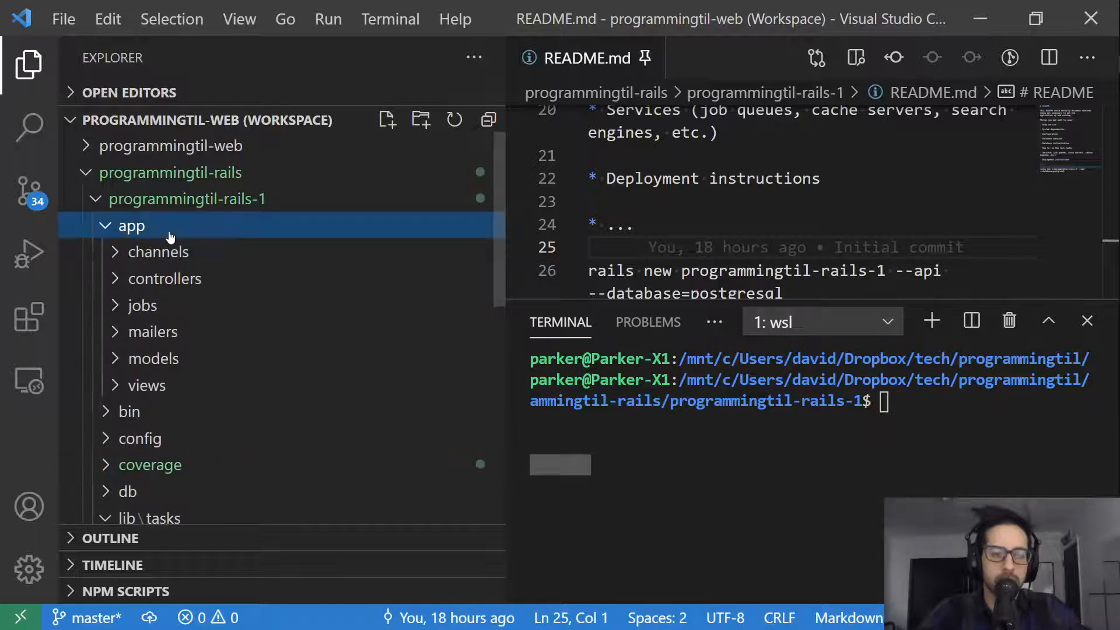
pyautogui.click(132, 226)
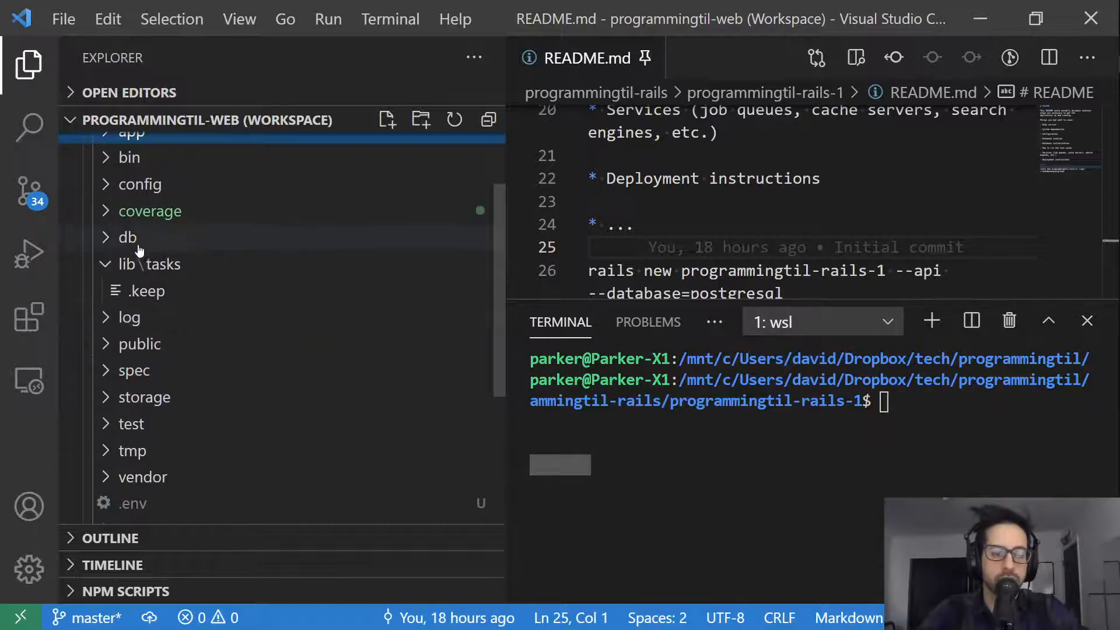
pyautogui.click(127, 238)
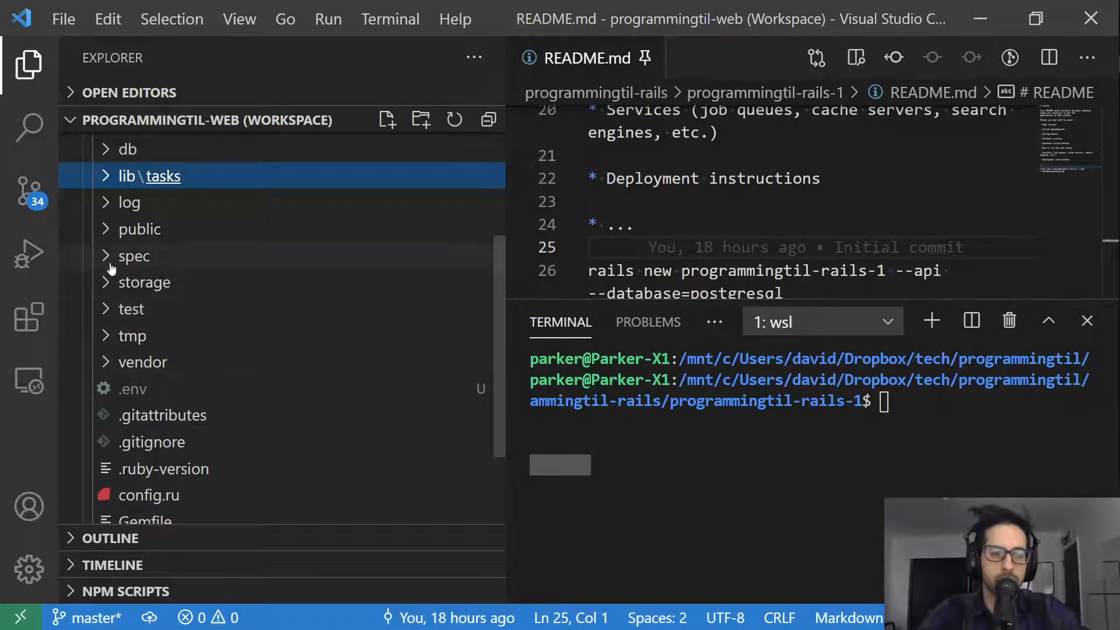
pyautogui.moveTo(108, 314)
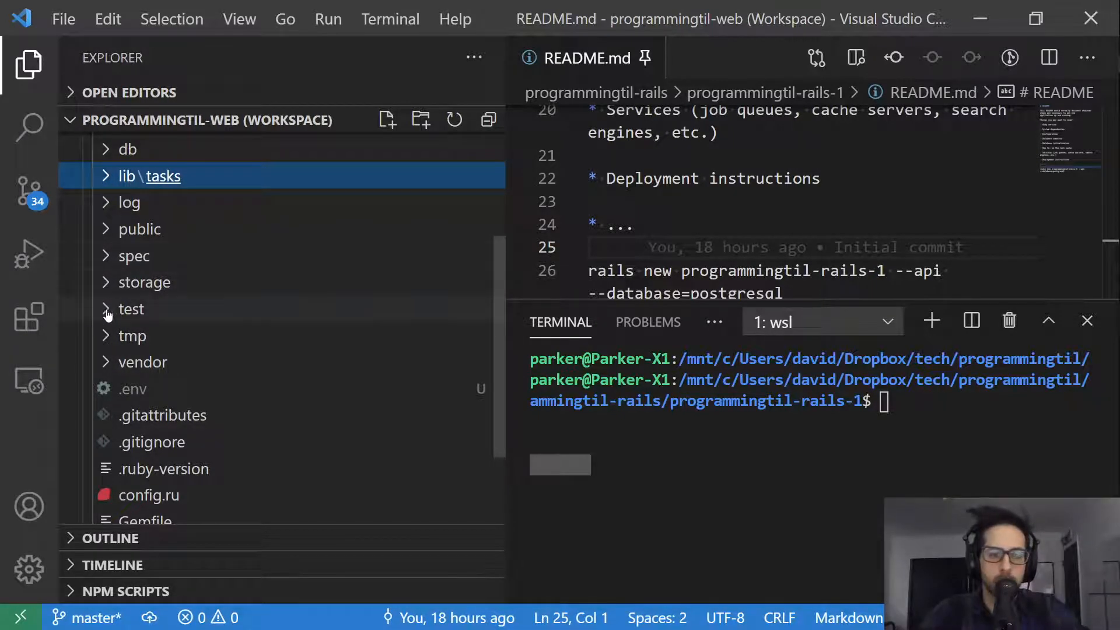
pyautogui.click(134, 255)
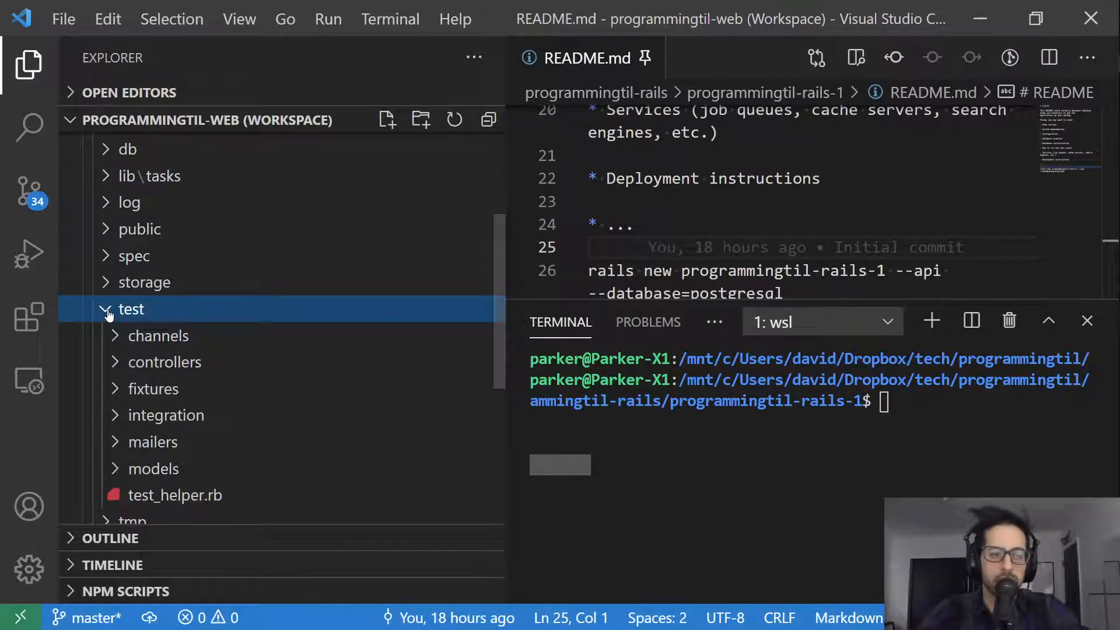
pyautogui.click(130, 309)
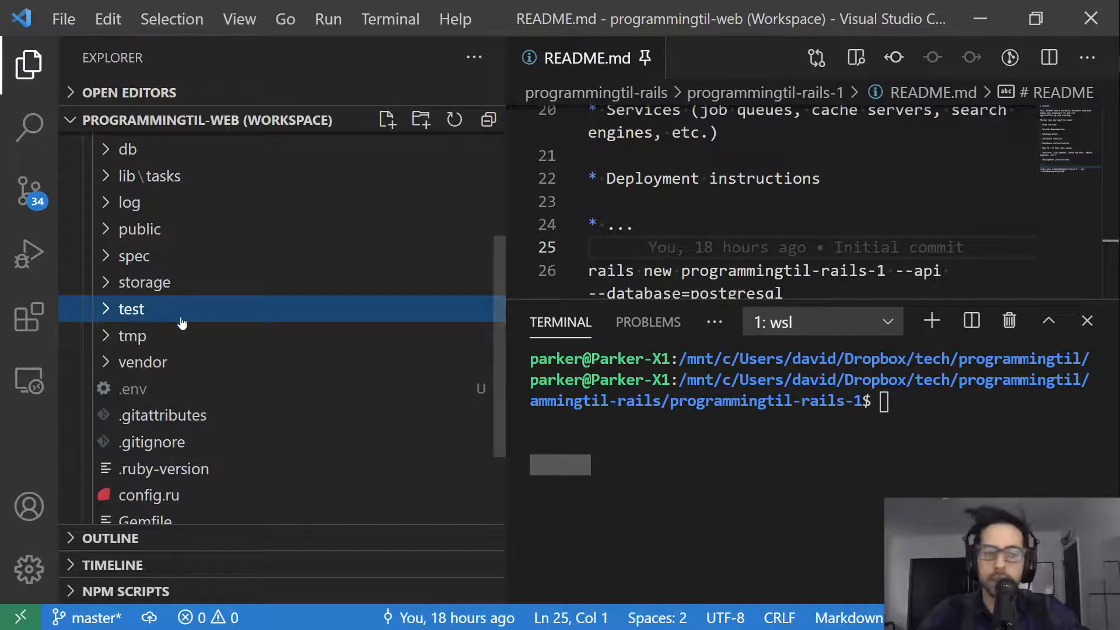
pyautogui.moveTo(206, 256)
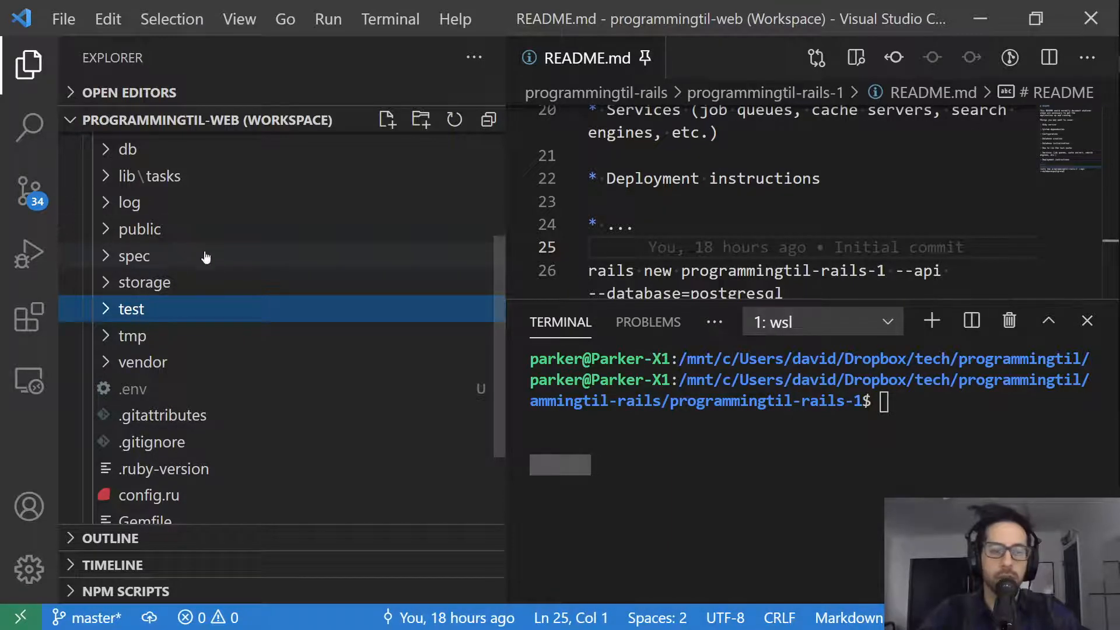
pyautogui.moveTo(246, 324)
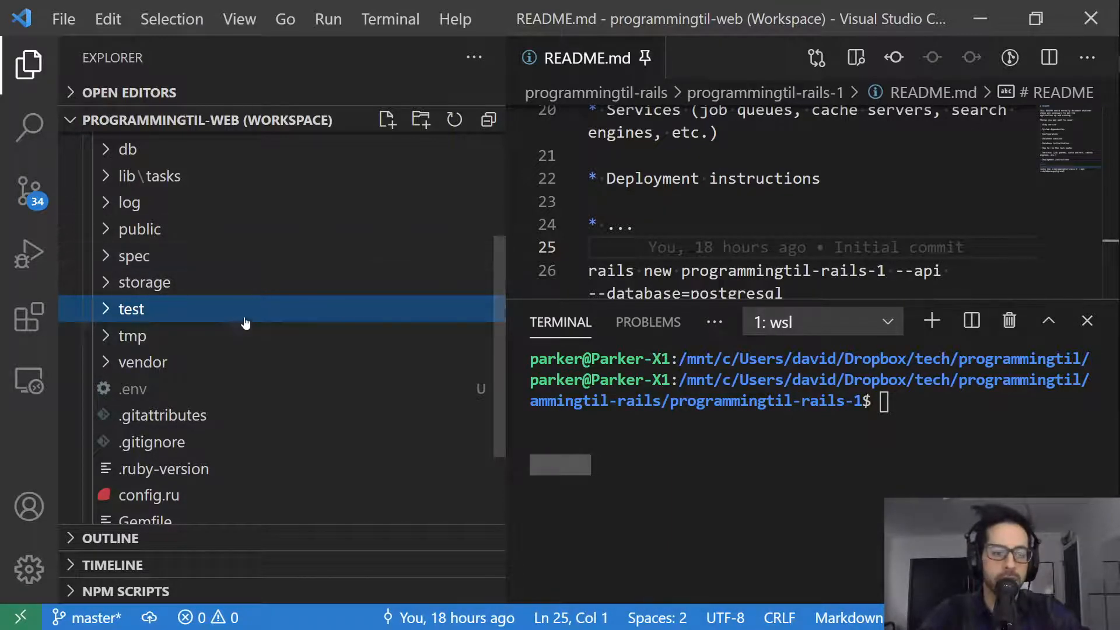
pyautogui.scroll(-3)
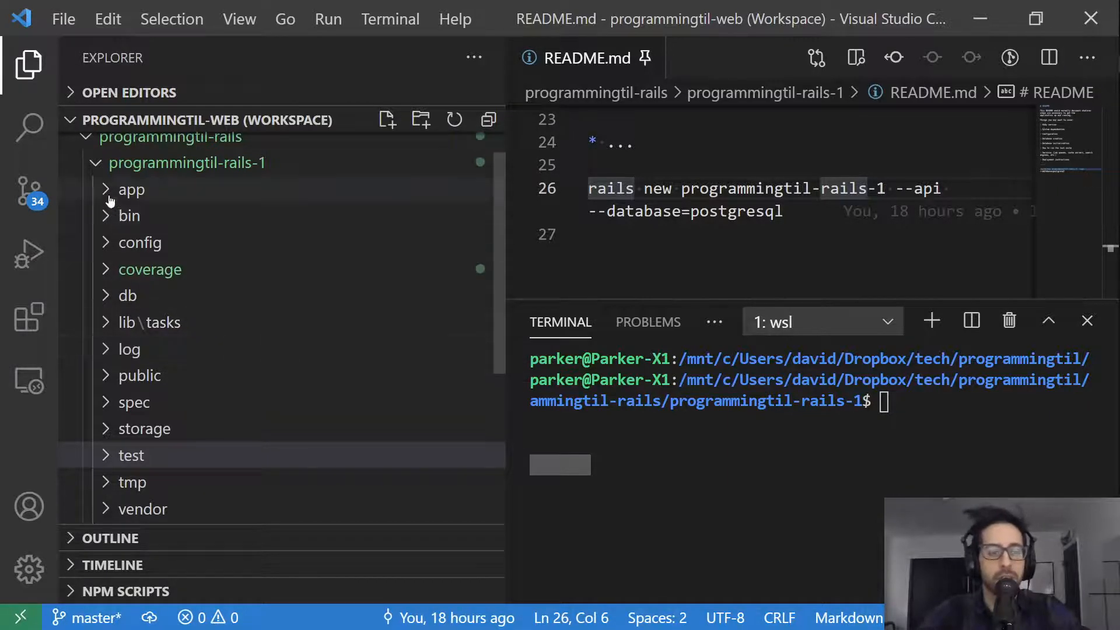
# - Expand app and its controllers folder to reveal application_controller.rb
pyautogui.click(131, 189)
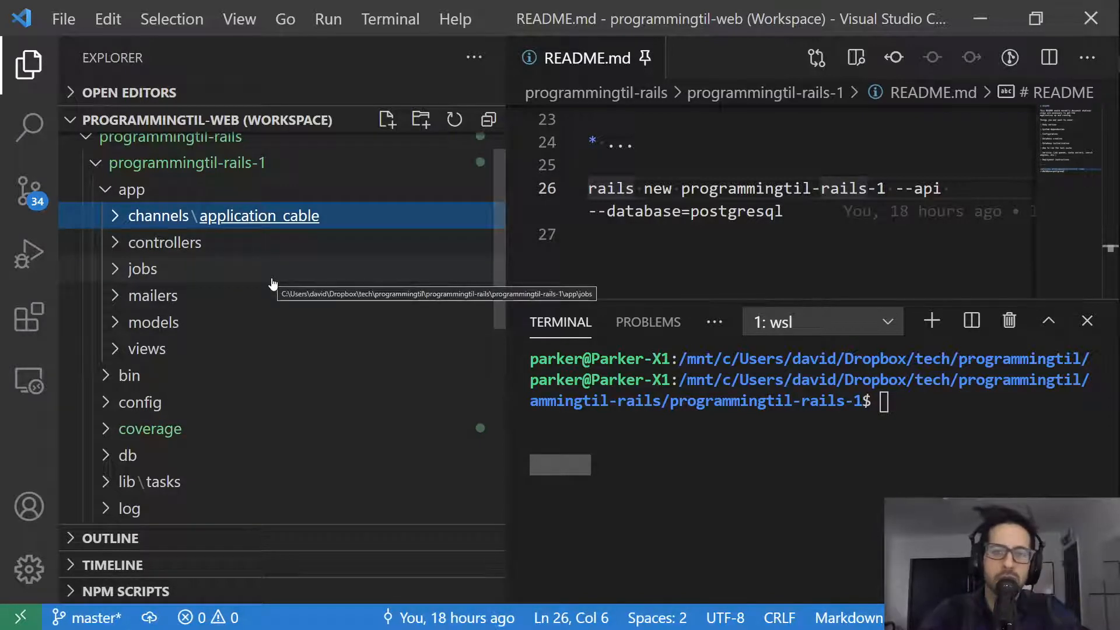
pyautogui.moveTo(133, 251)
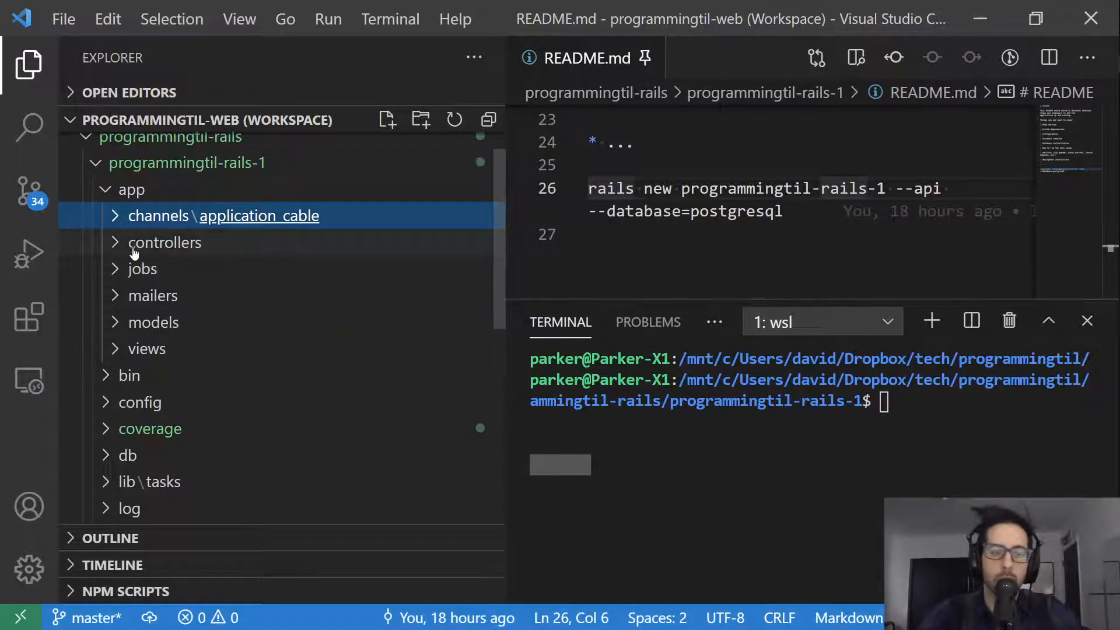
pyautogui.click(166, 243)
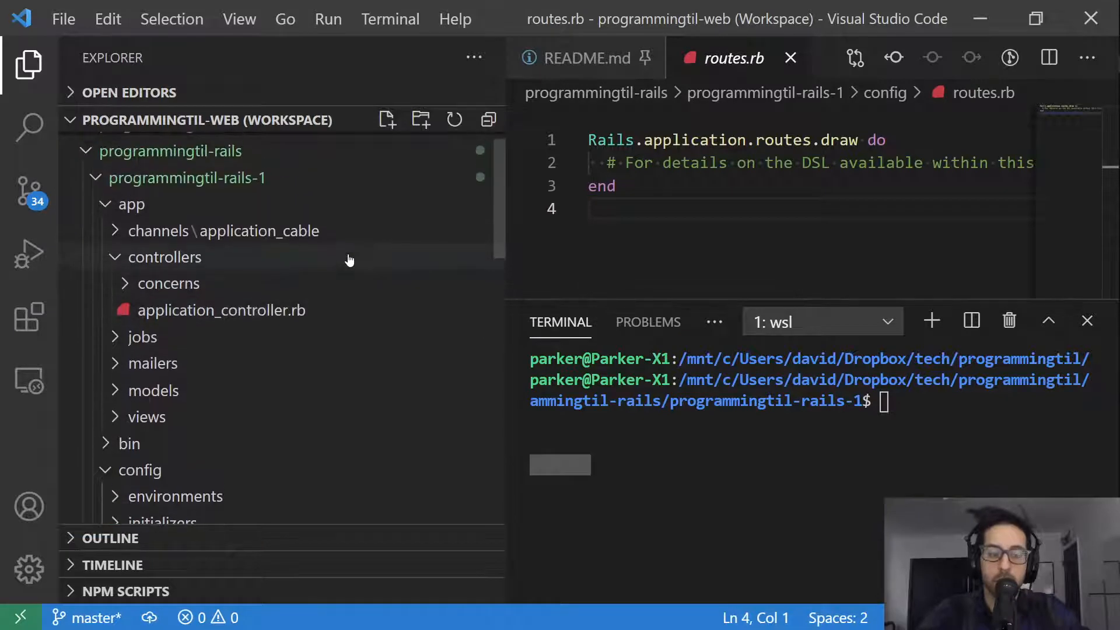
pyautogui.moveTo(310, 310)
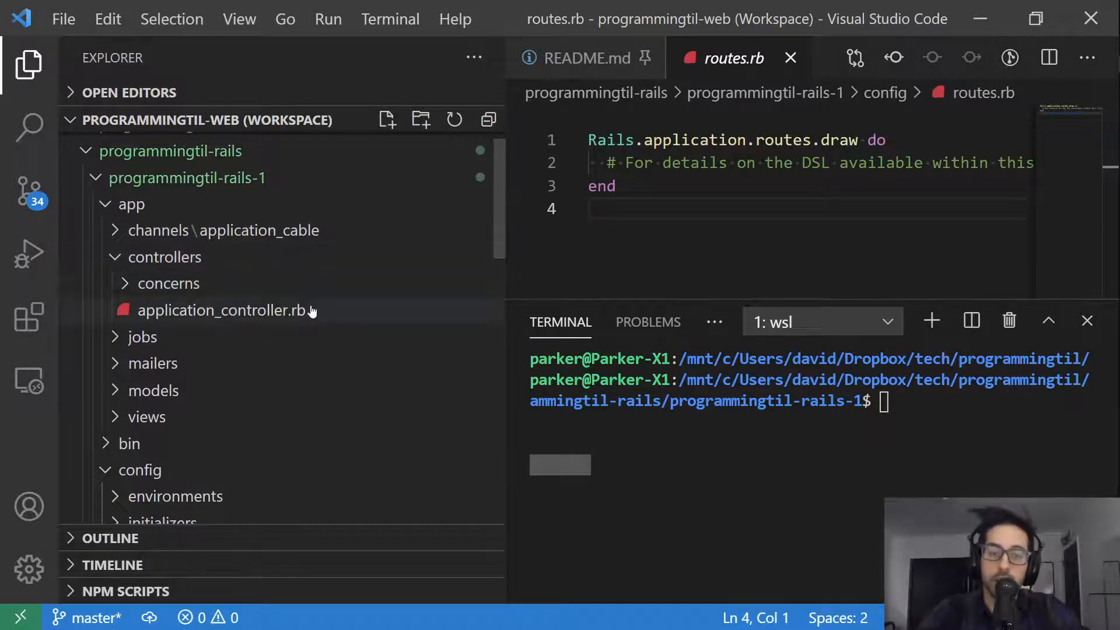
pyautogui.moveTo(313, 310)
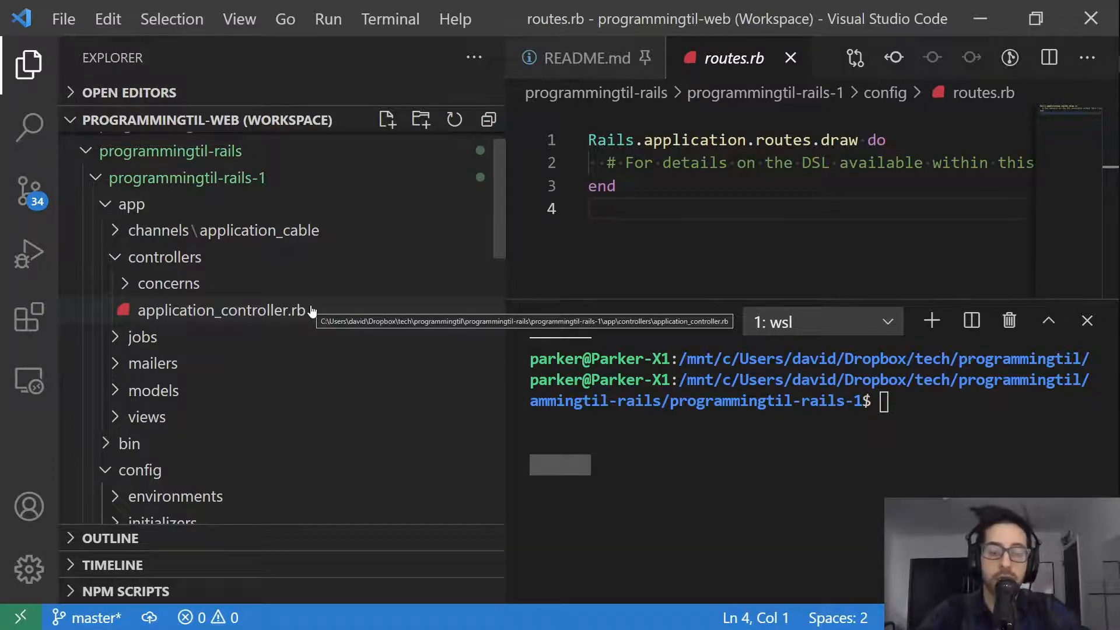
# - Collapse controllers, then look inside the jobs folder and fold it back up
pyautogui.click(165, 257)
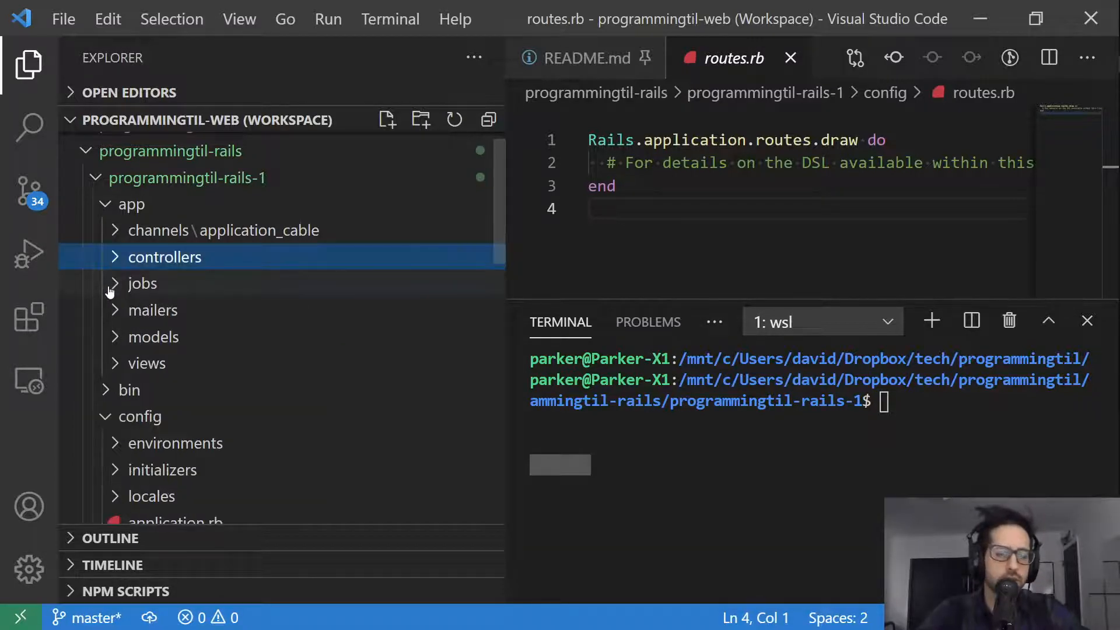
pyautogui.click(143, 283)
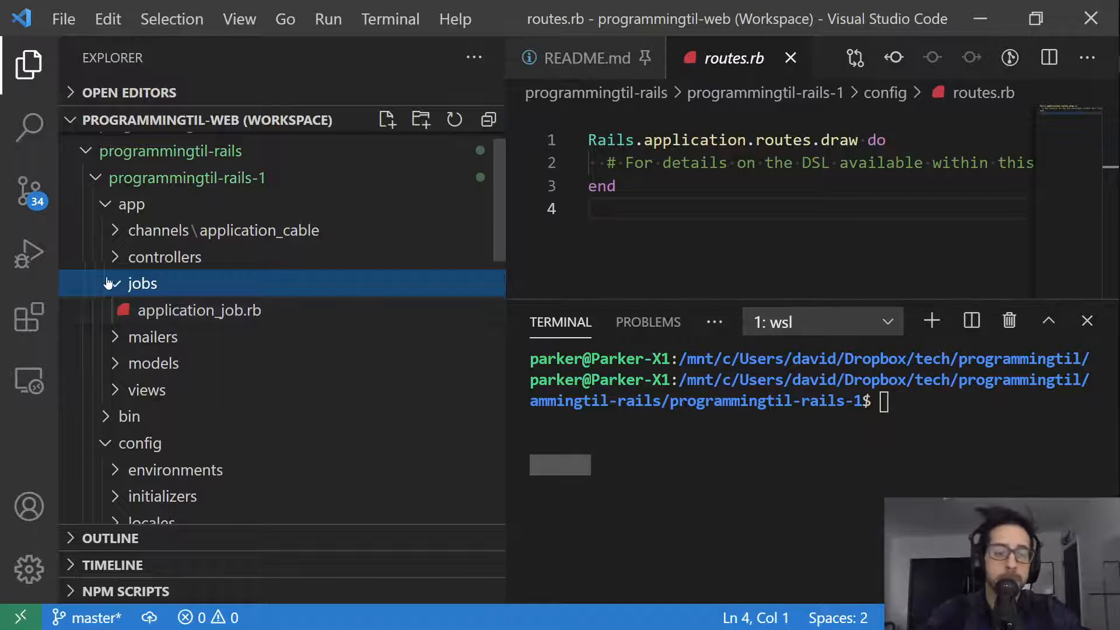
pyautogui.click(153, 310)
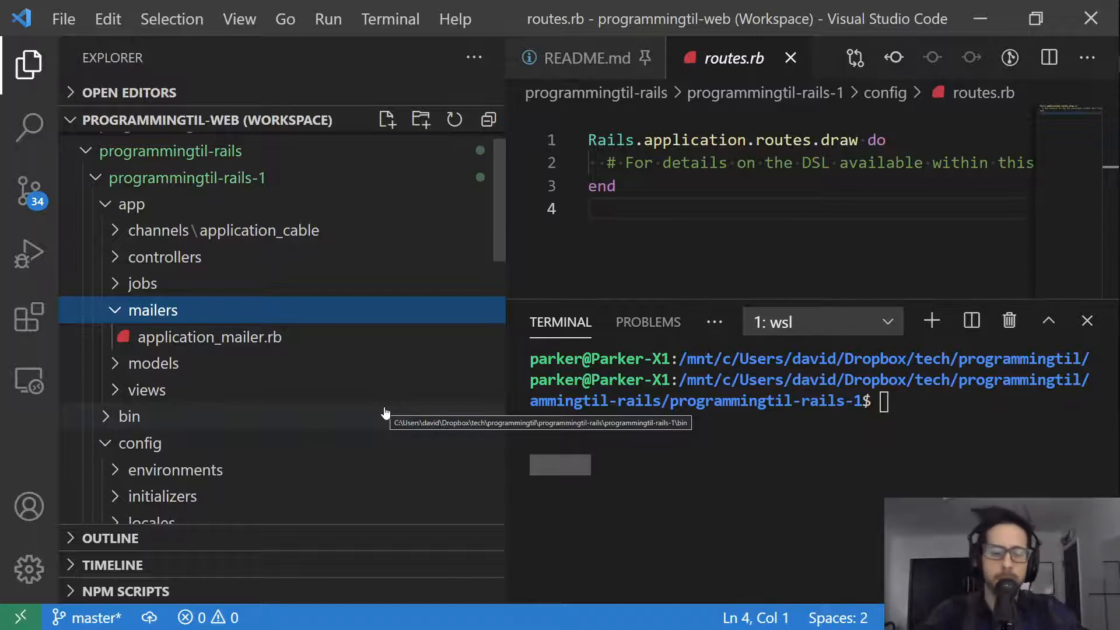
pyautogui.moveTo(342, 332)
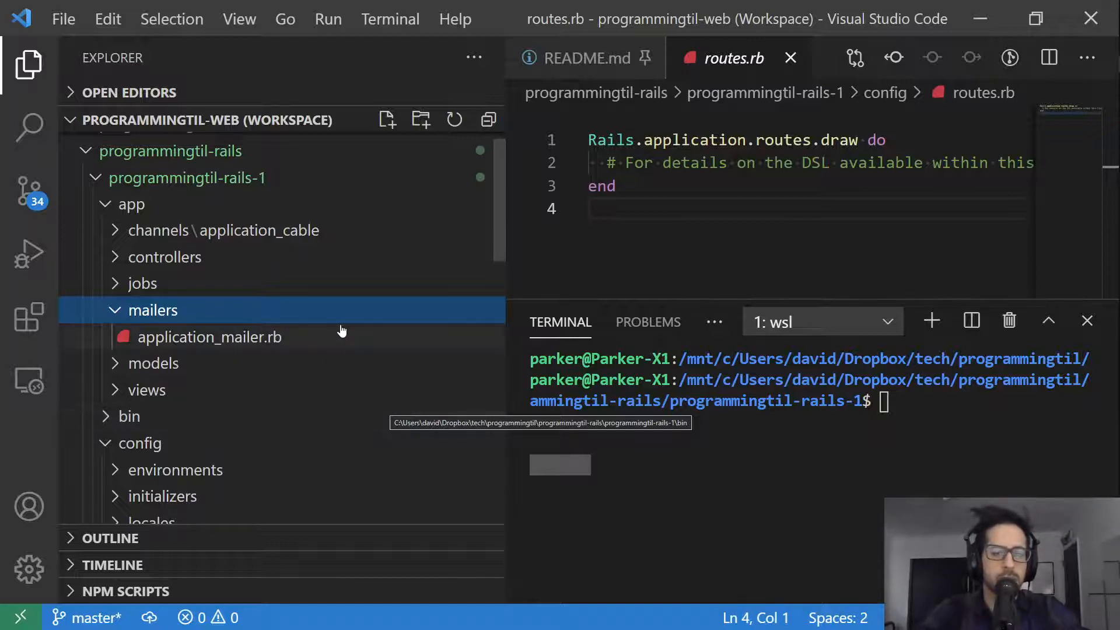
pyautogui.moveTo(341, 331)
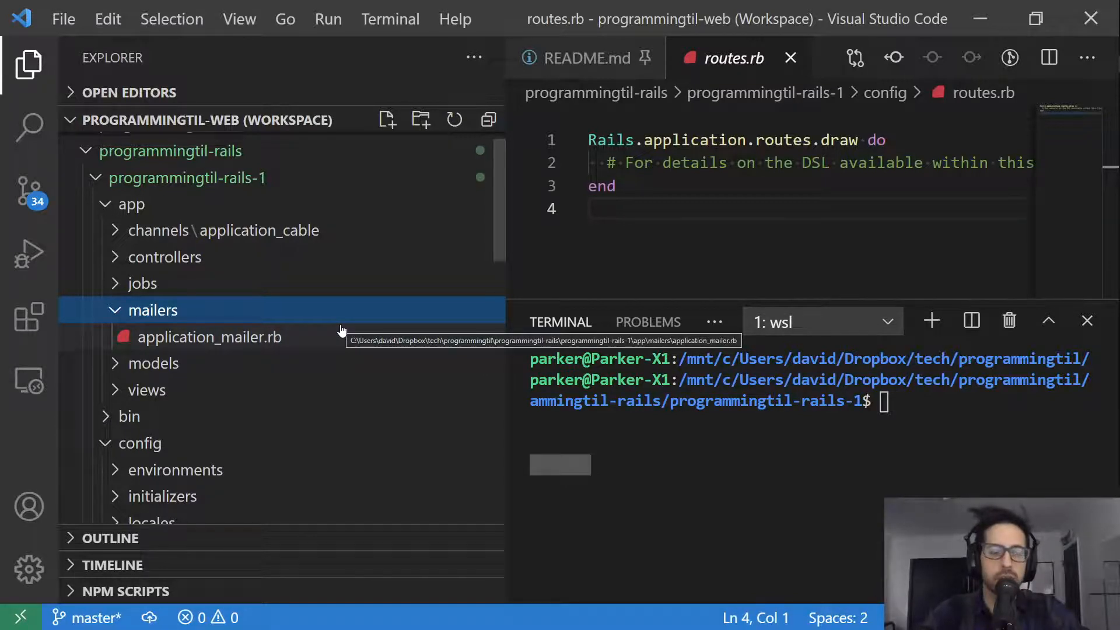
pyautogui.moveTo(291, 327)
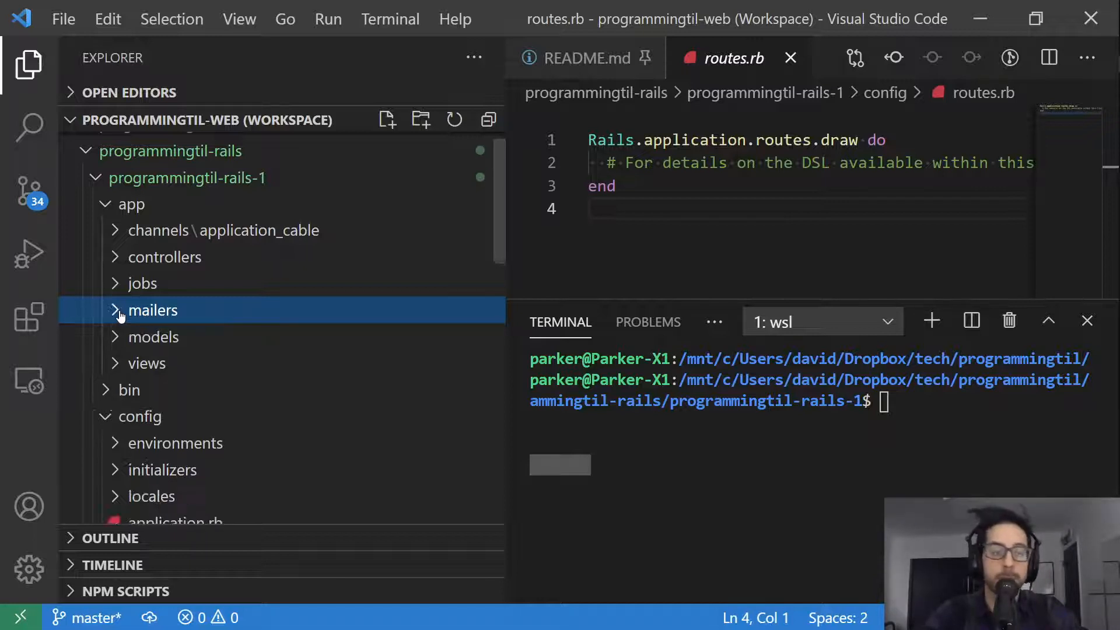
# - Expand the models folder to see concerns and application_record.rb, then move on to config
pyautogui.click(154, 336)
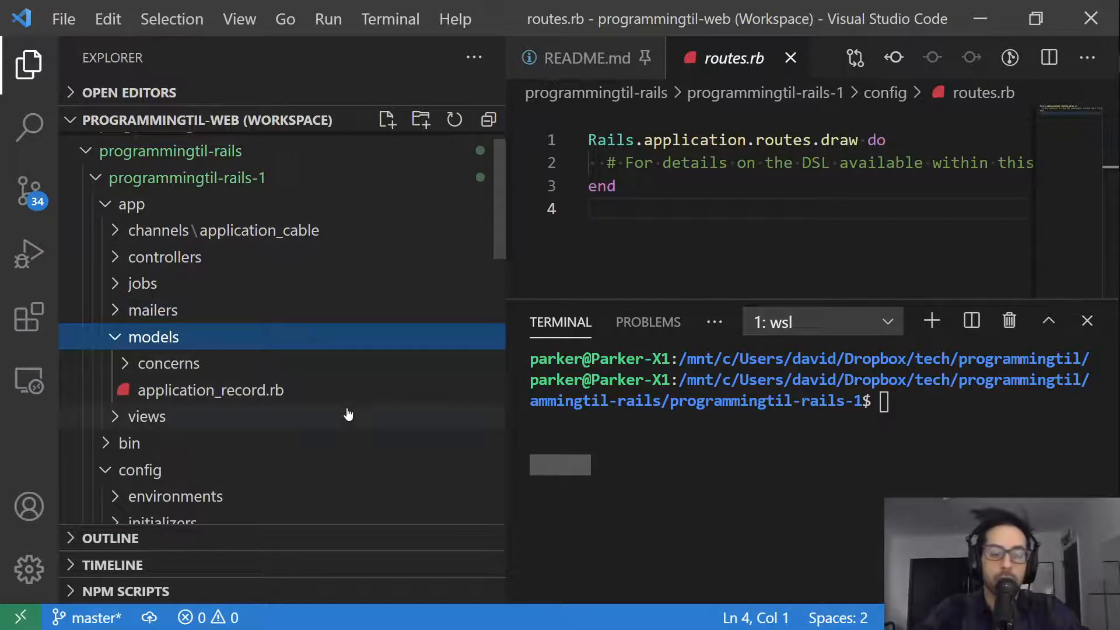
pyautogui.moveTo(348, 413)
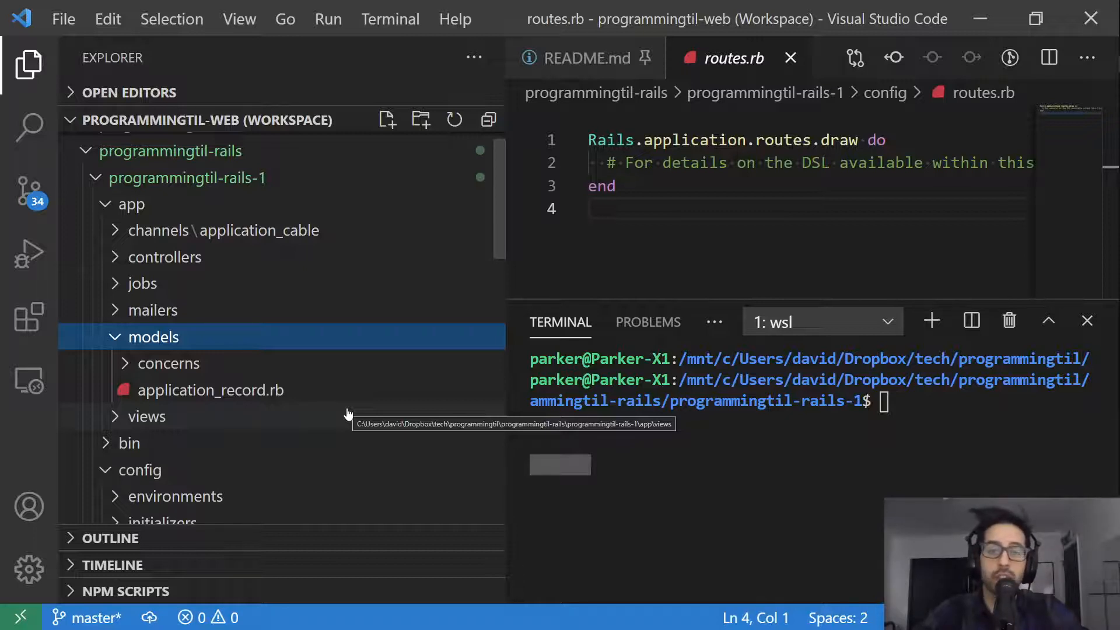
pyautogui.moveTo(166, 350)
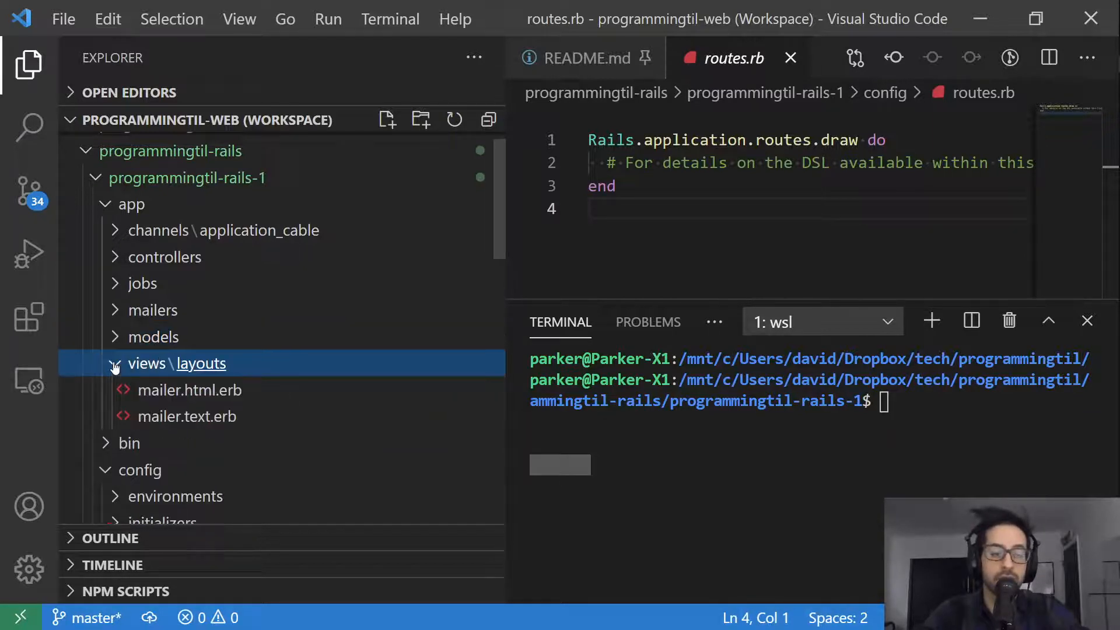
pyautogui.moveTo(350, 424)
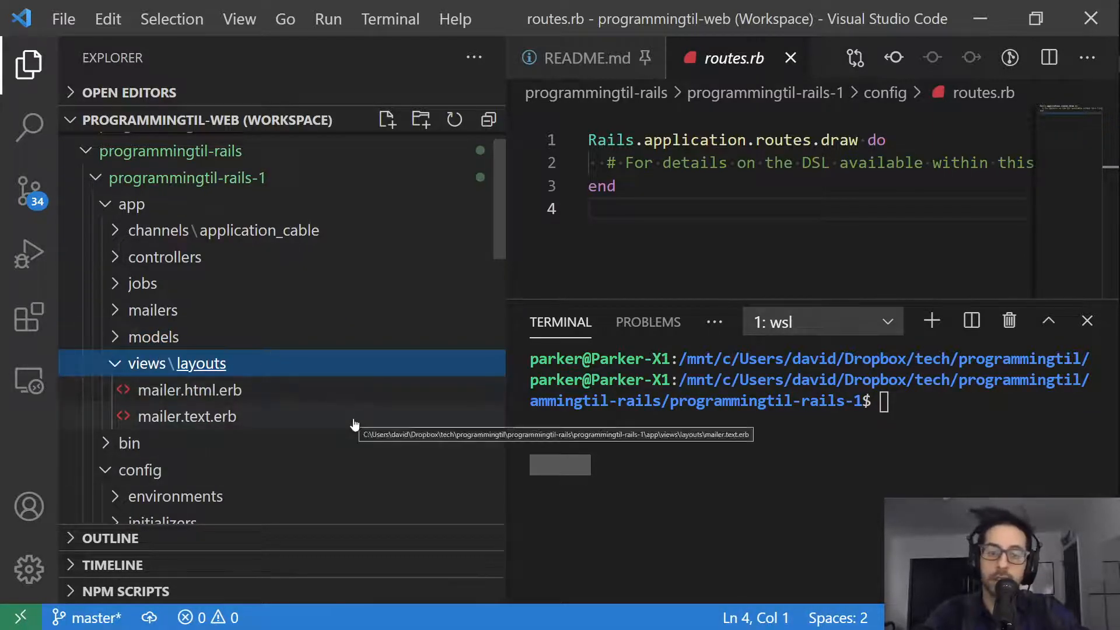
pyautogui.moveTo(257, 412)
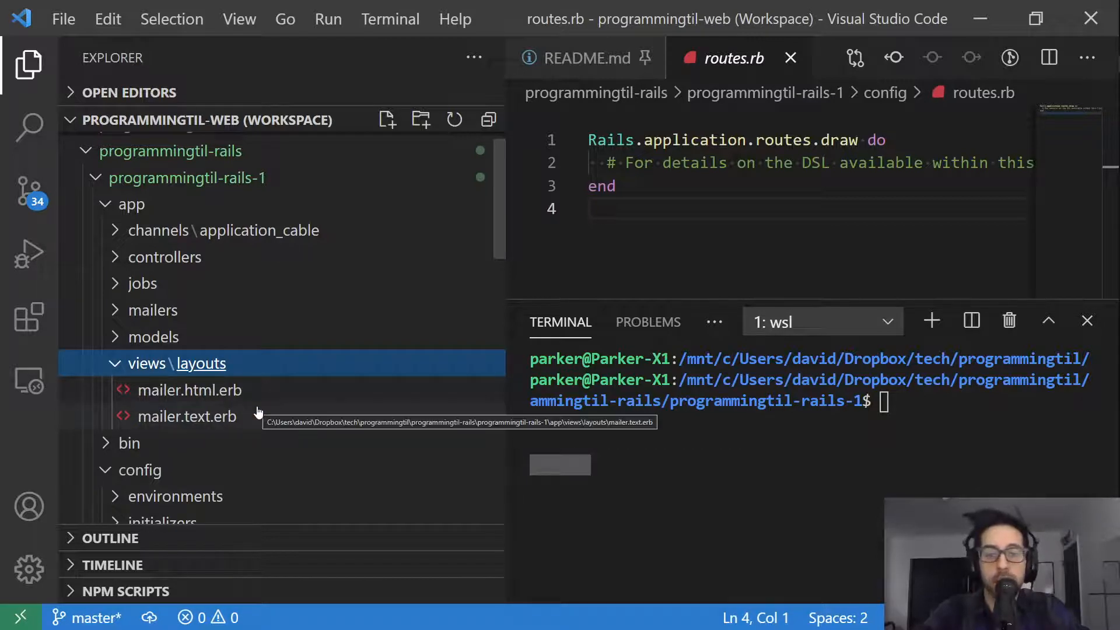
pyautogui.moveTo(230, 408)
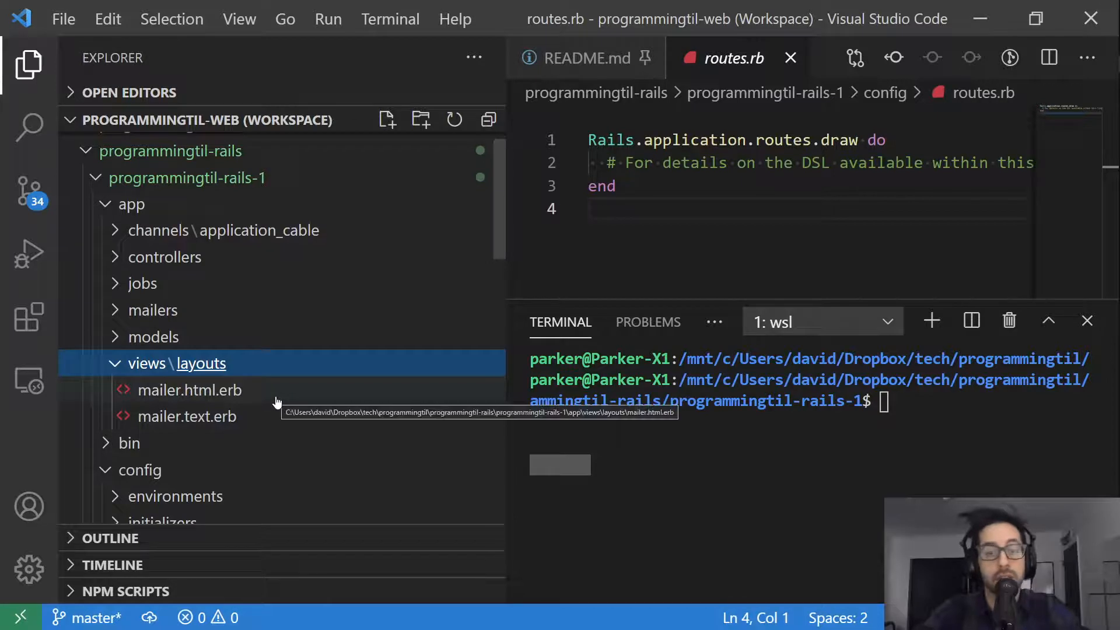
pyautogui.click(114, 364)
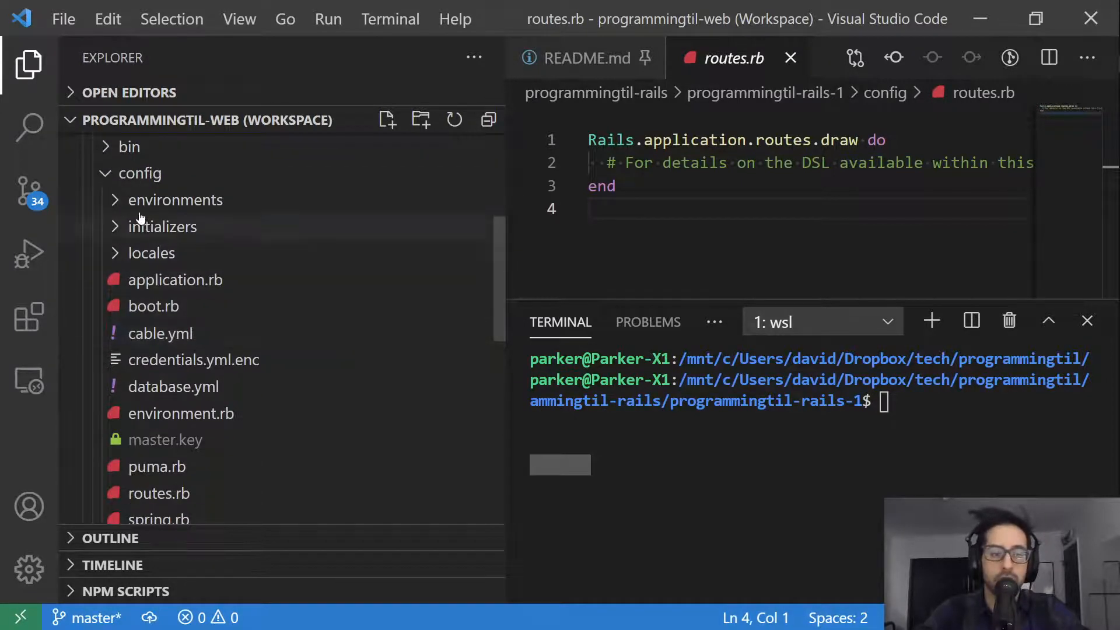
# - Expand config/environments and the bin folder to show their files and scripts
pyautogui.click(175, 200)
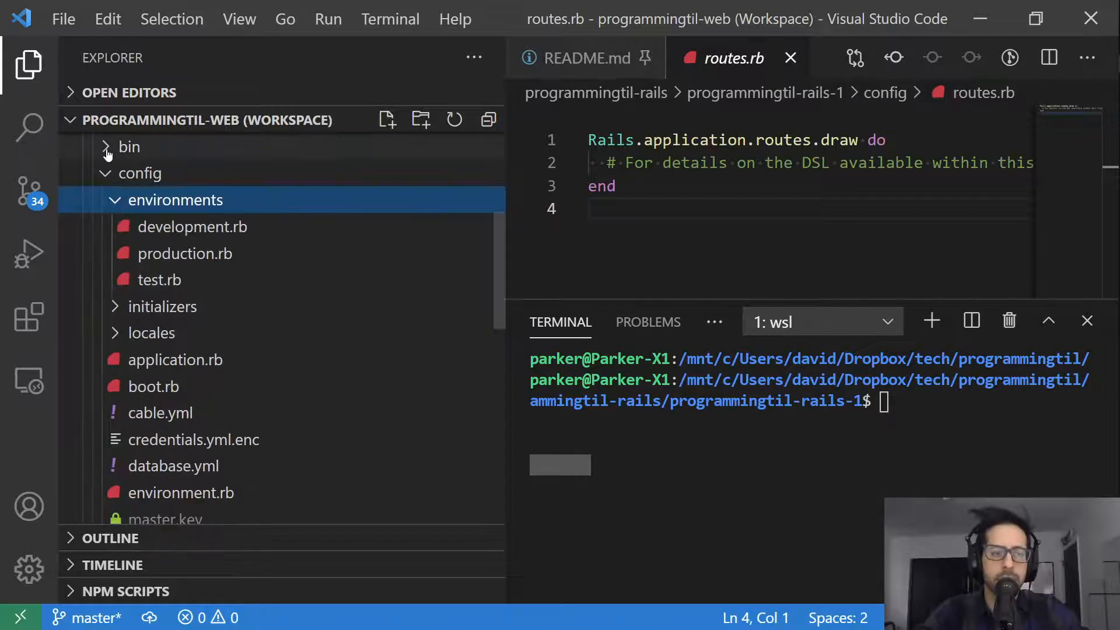
pyautogui.click(128, 148)
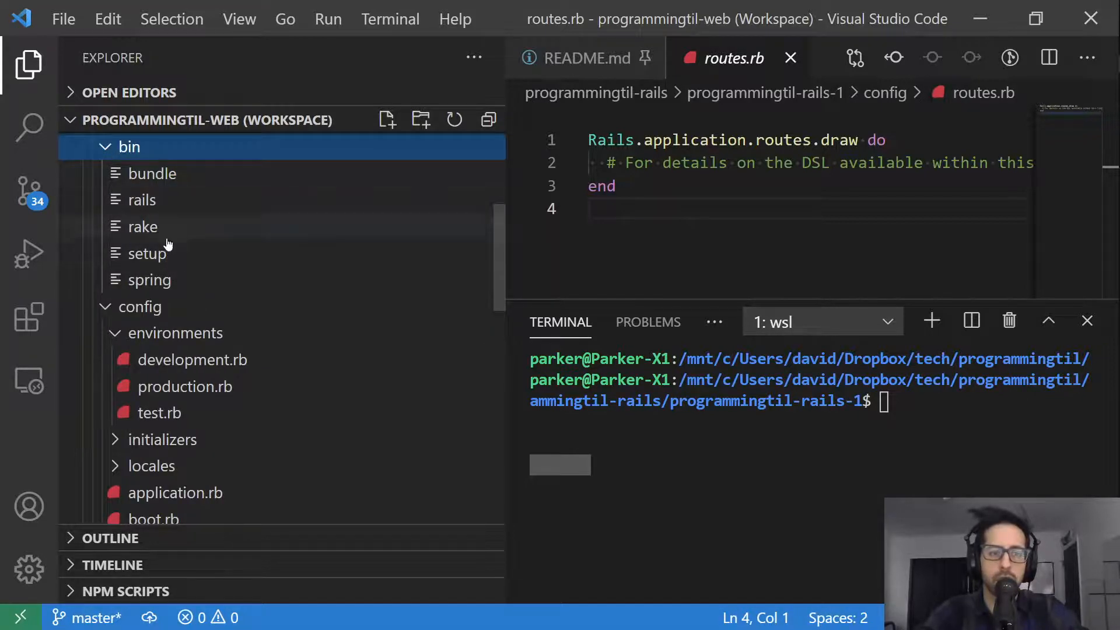
pyautogui.moveTo(181, 215)
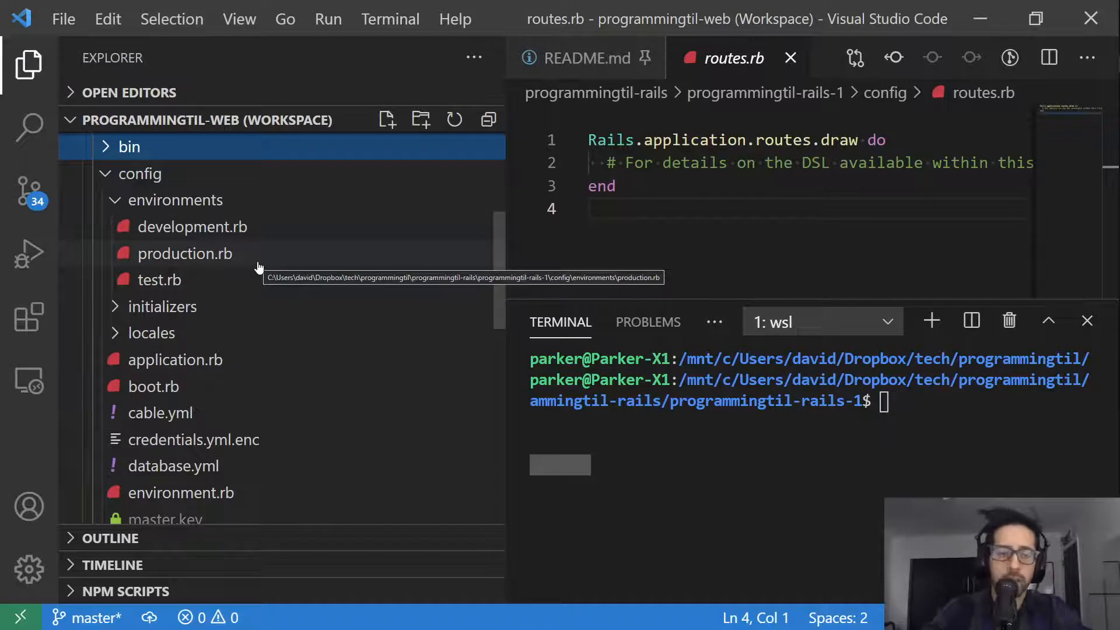
pyautogui.moveTo(275, 260)
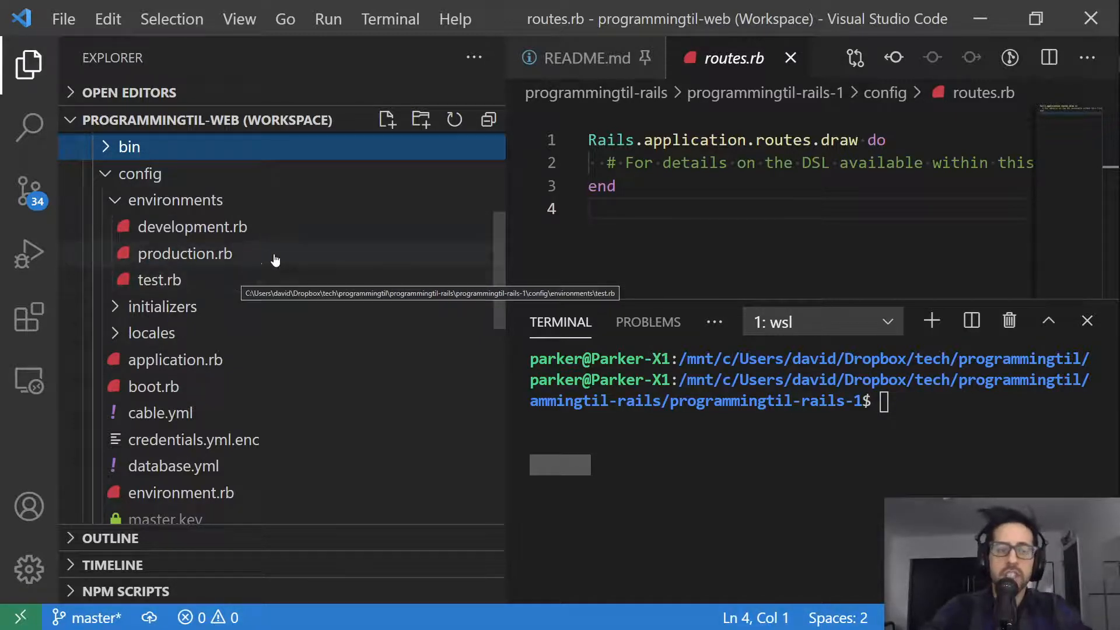
pyautogui.moveTo(276, 258)
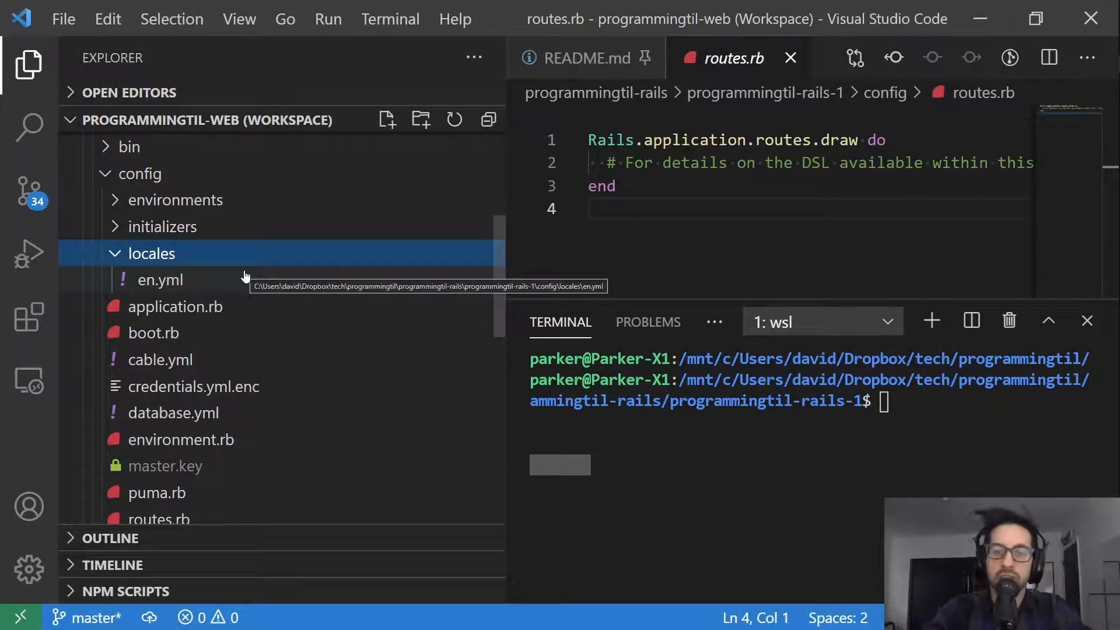
pyautogui.moveTo(165, 286)
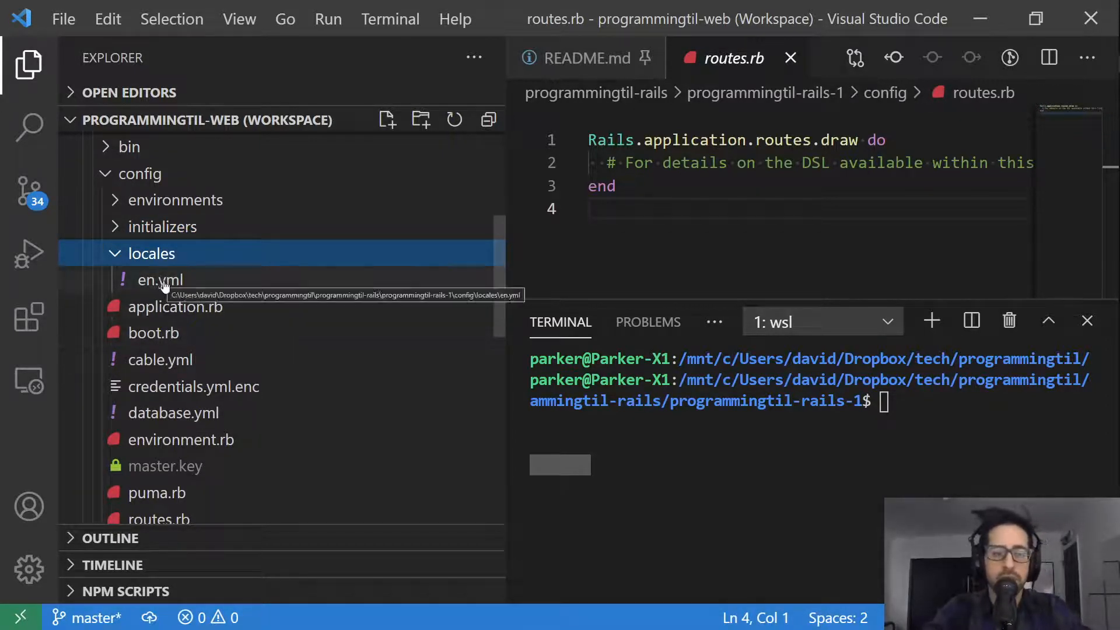
pyautogui.moveTo(248, 331)
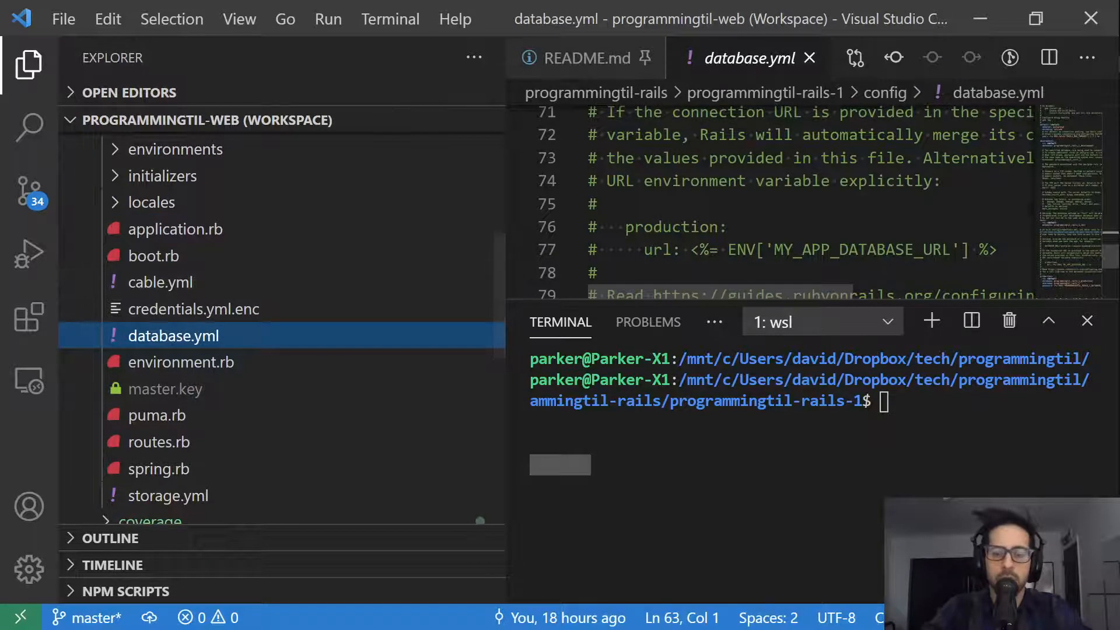
# - Scroll through database.yml, view application.rb, then open environment.rb from the config folder
pyautogui.scroll(-3)
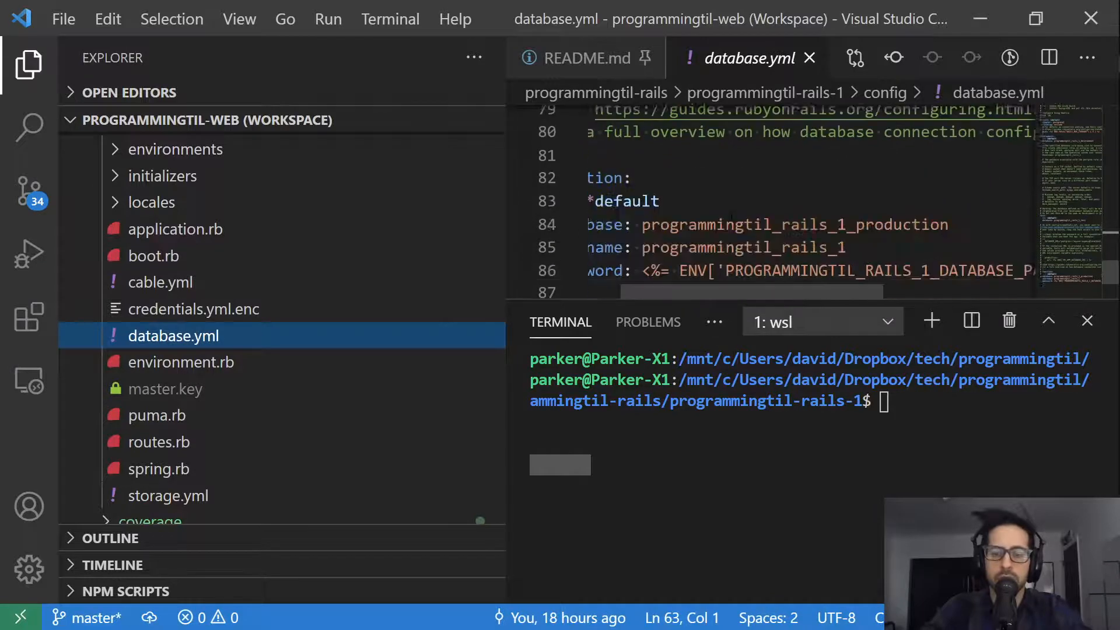
pyautogui.scroll(-3)
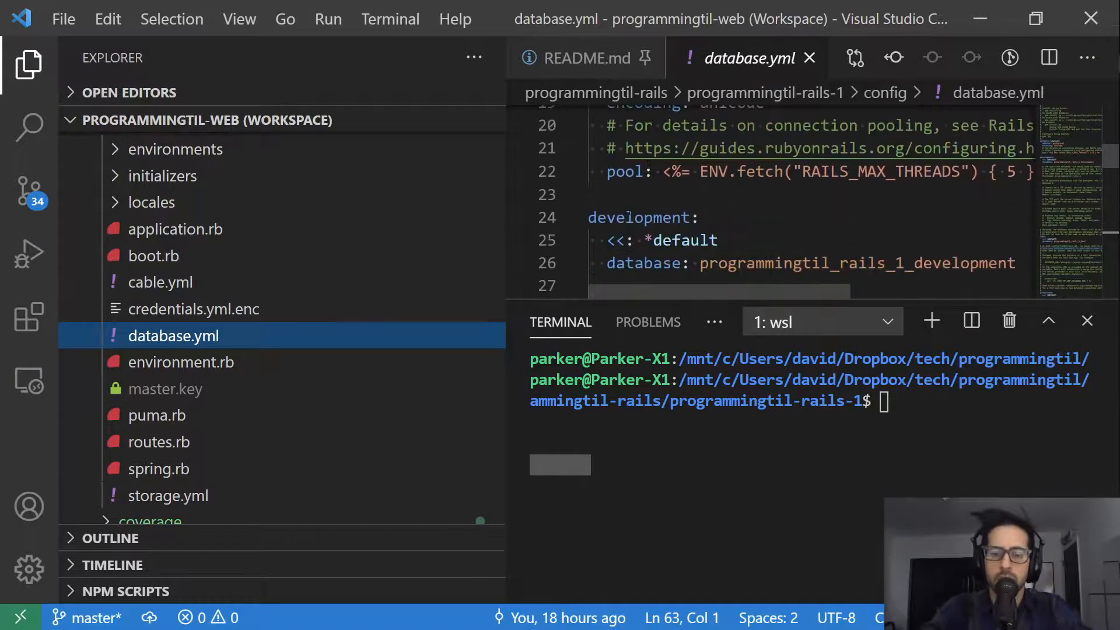
pyautogui.scroll(-3)
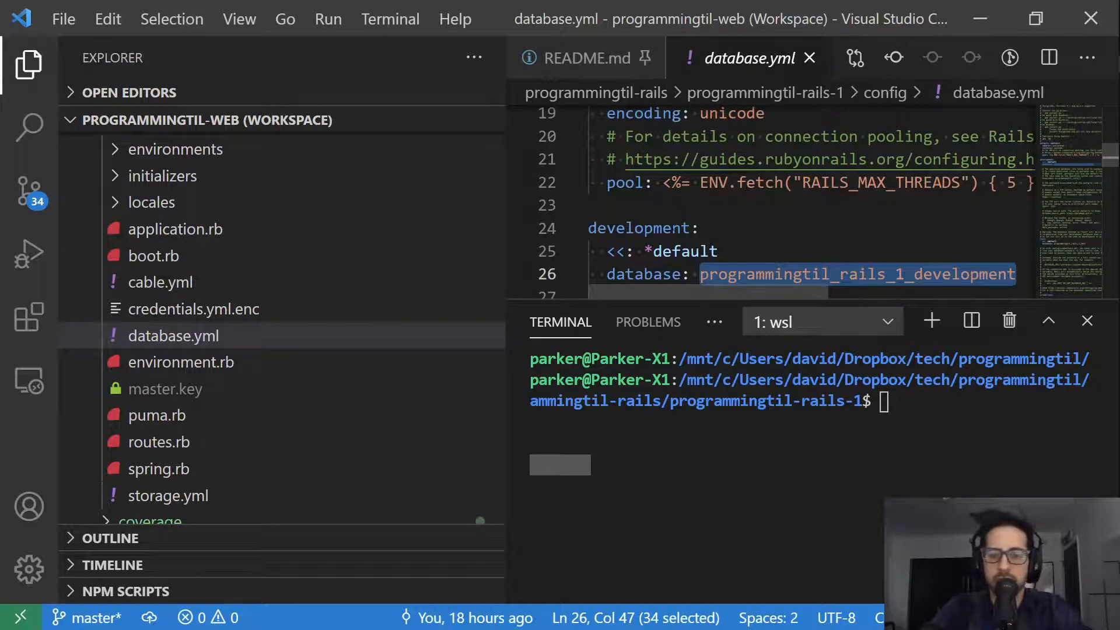
pyautogui.moveTo(249, 364)
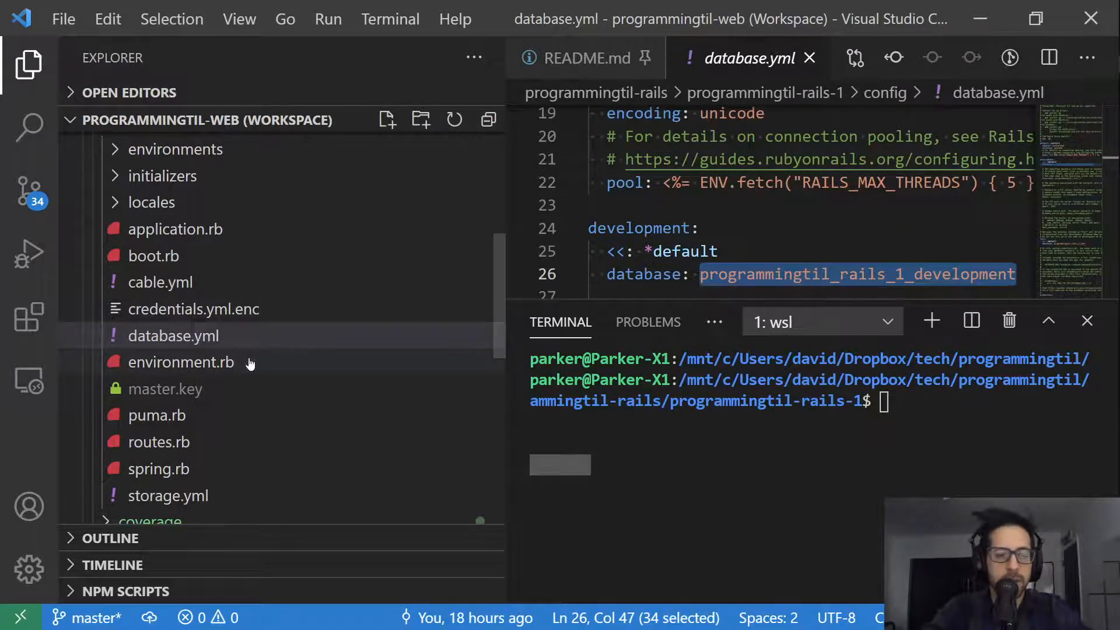
pyautogui.click(176, 228)
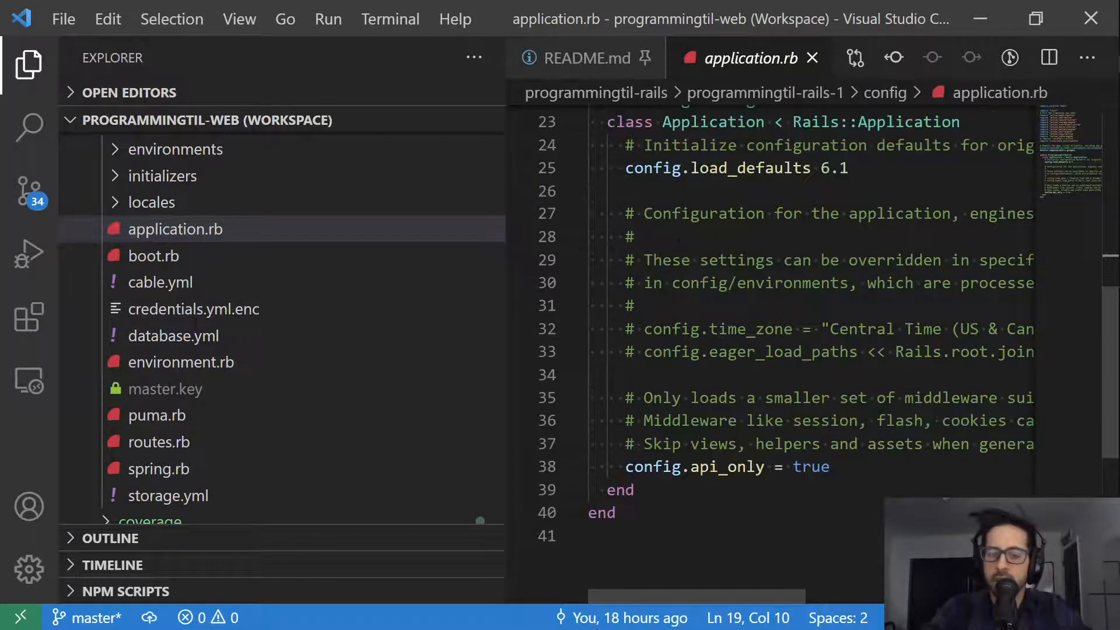
pyautogui.moveTo(297, 373)
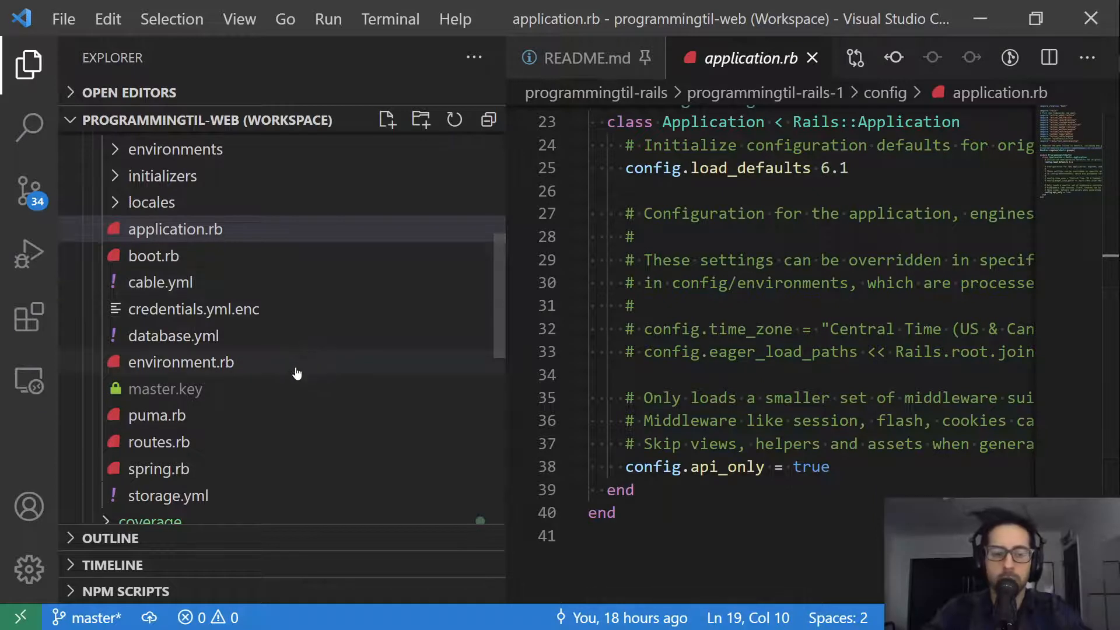
pyautogui.click(175, 229)
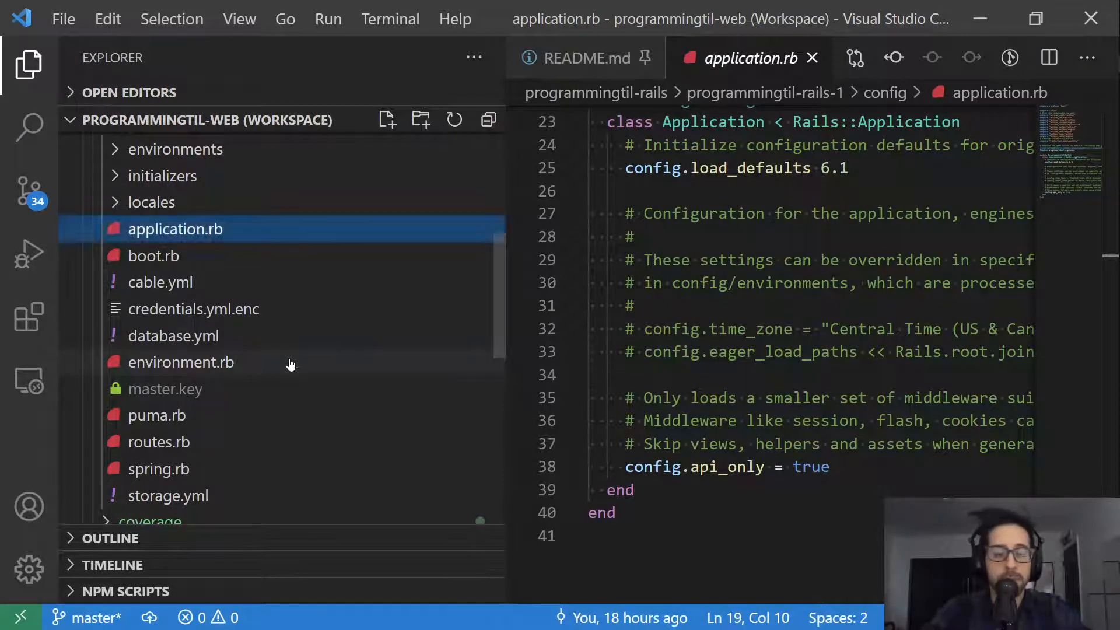
pyautogui.click(181, 361)
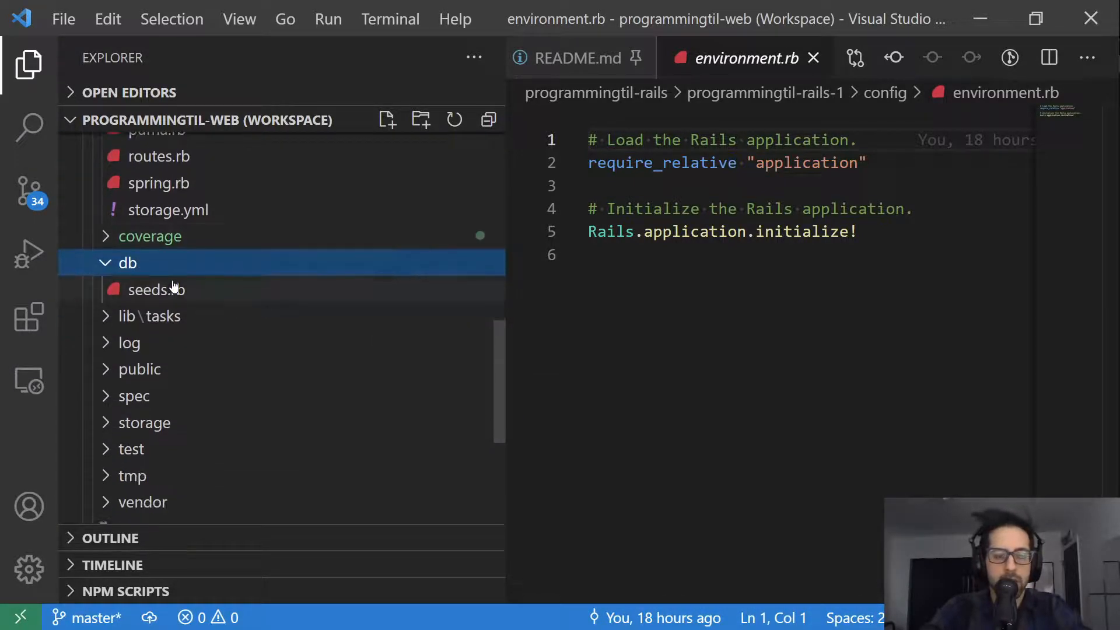
pyautogui.moveTo(183, 297)
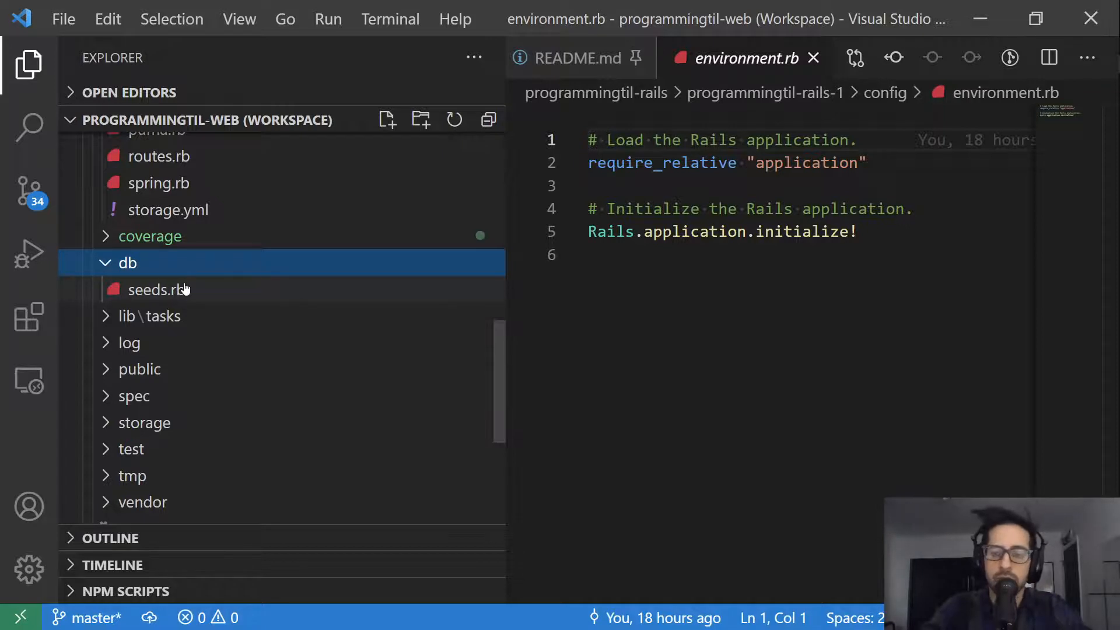
pyautogui.moveTo(185, 289)
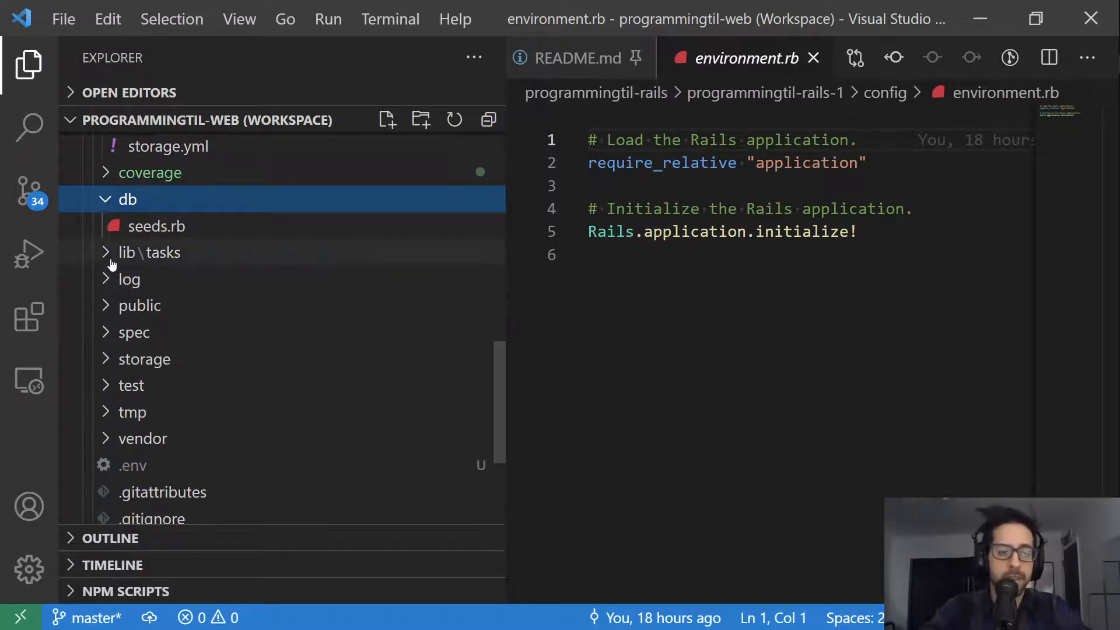
# - Expand lib\tasks and db to reveal .keep and seeds.rb, then open the Gemfile
pyautogui.click(149, 252)
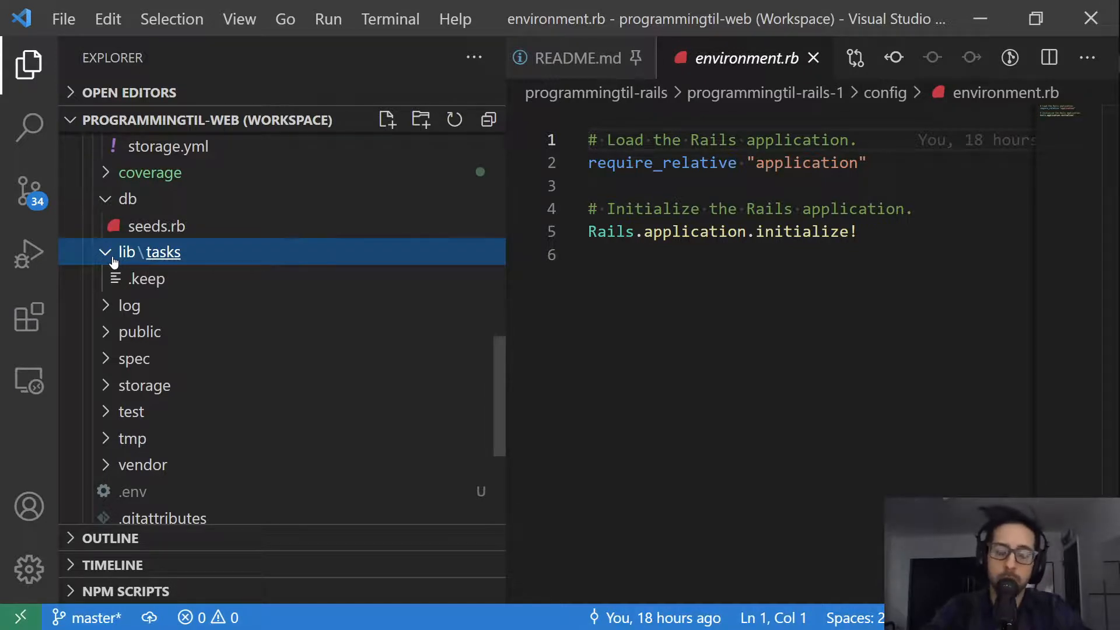
pyautogui.moveTo(163, 256)
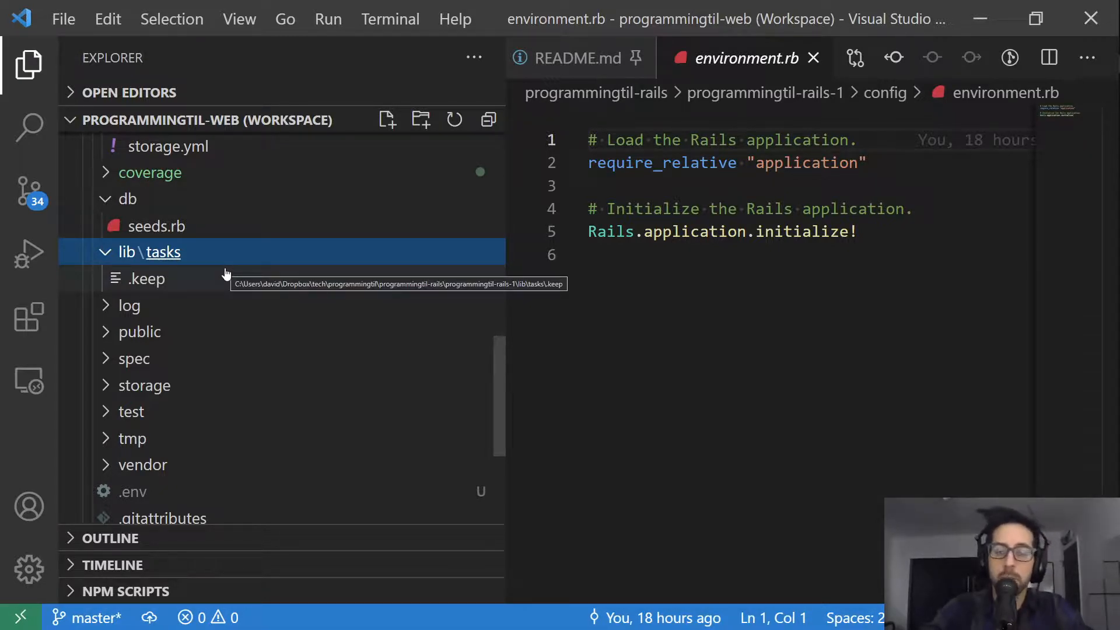
pyautogui.moveTo(210, 273)
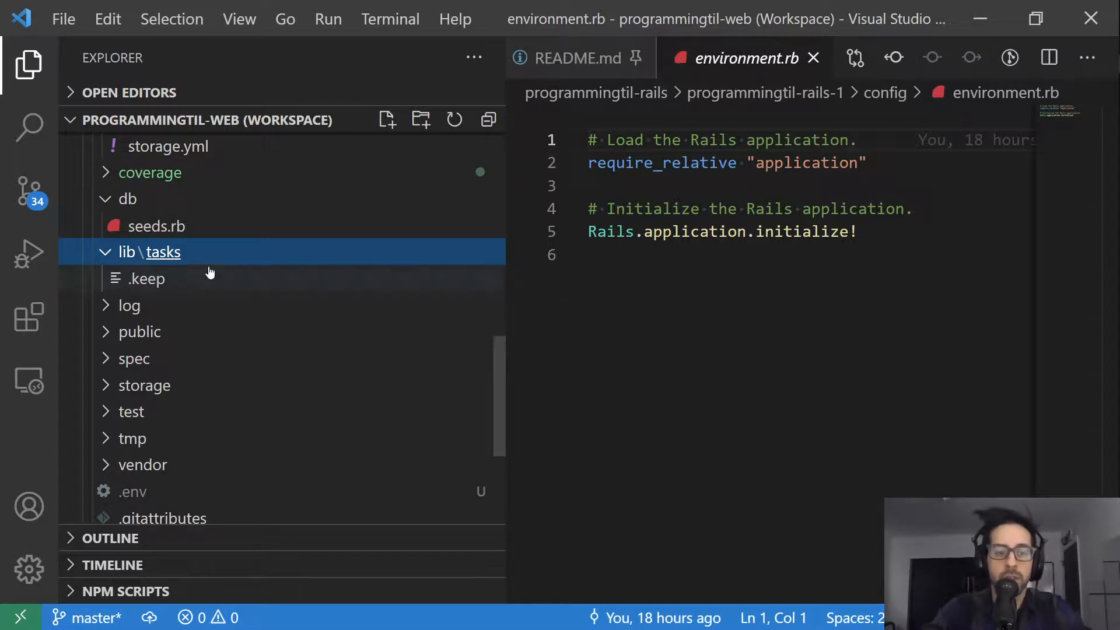
pyautogui.moveTo(224, 278)
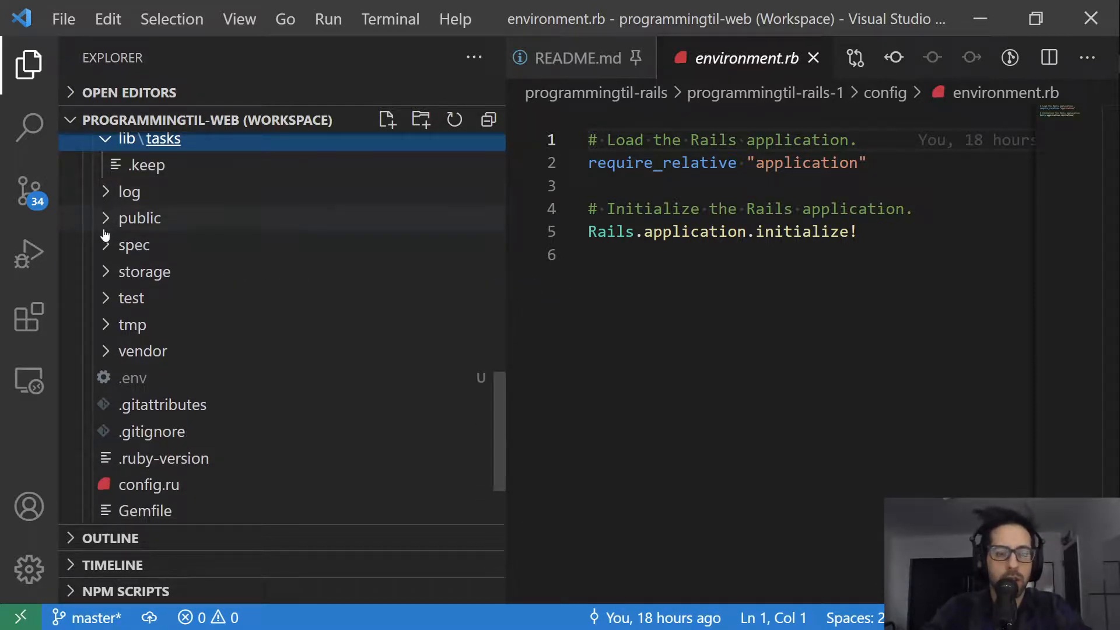
pyautogui.click(140, 218)
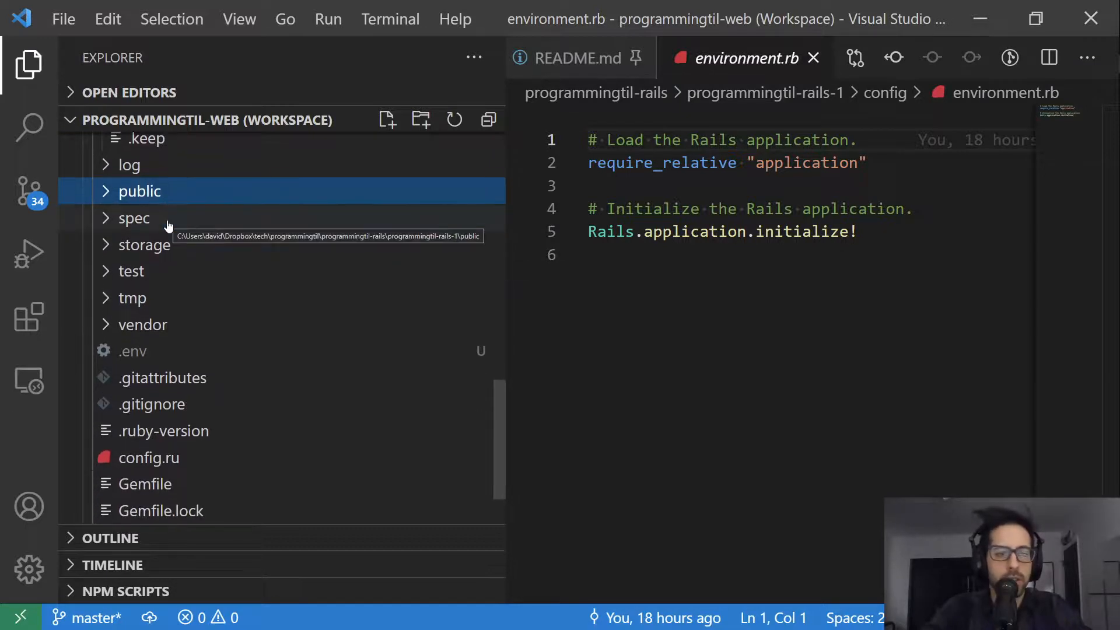
pyautogui.moveTo(196, 260)
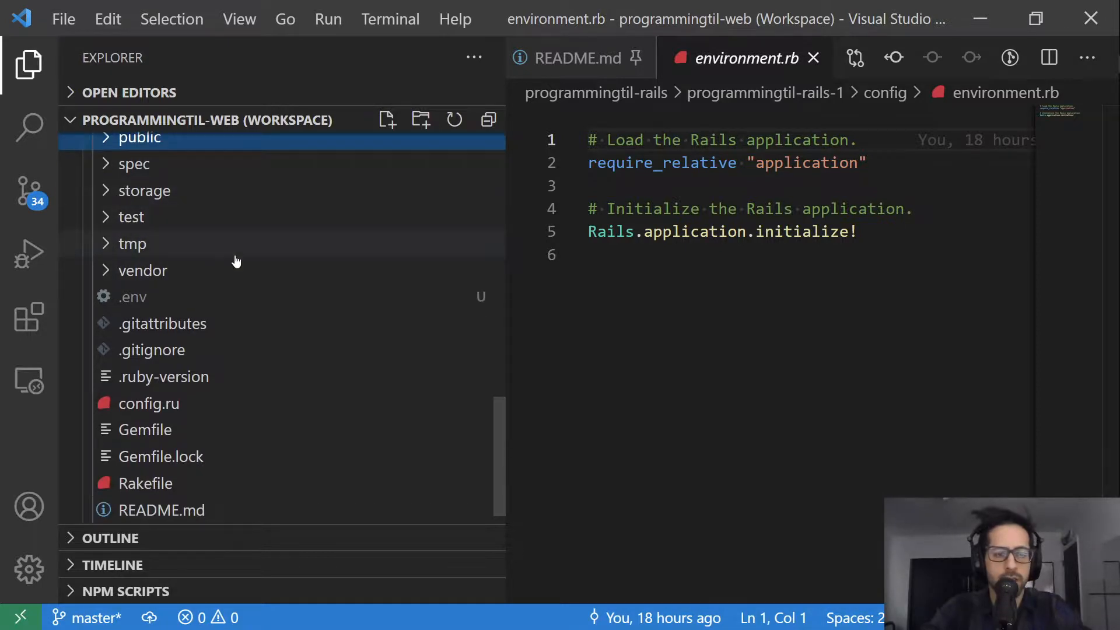
pyautogui.scroll(-3)
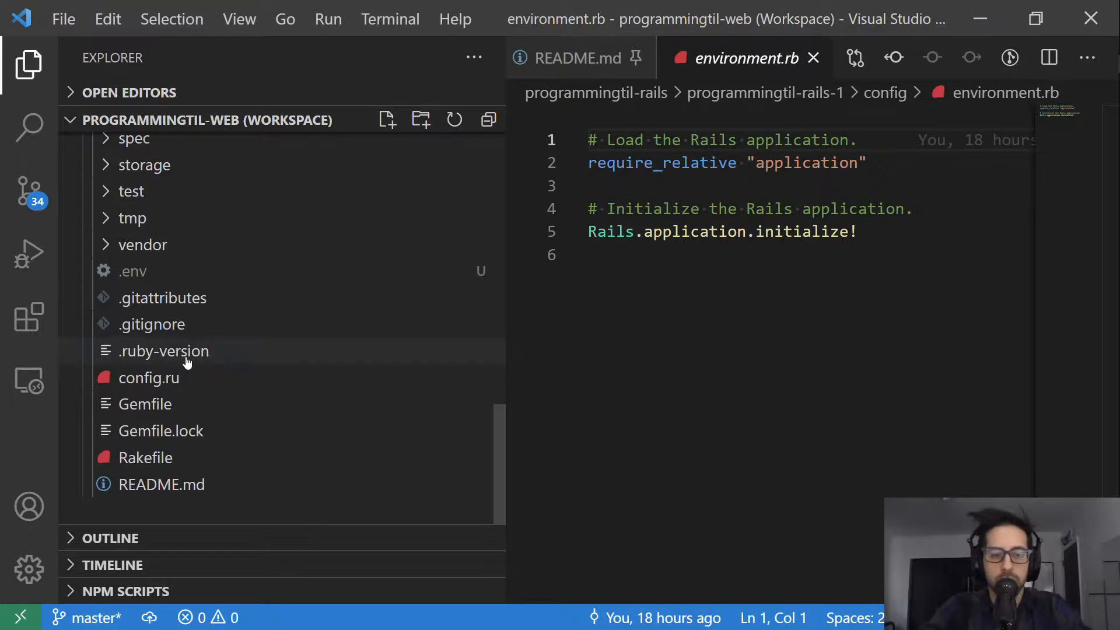
pyautogui.moveTo(157, 410)
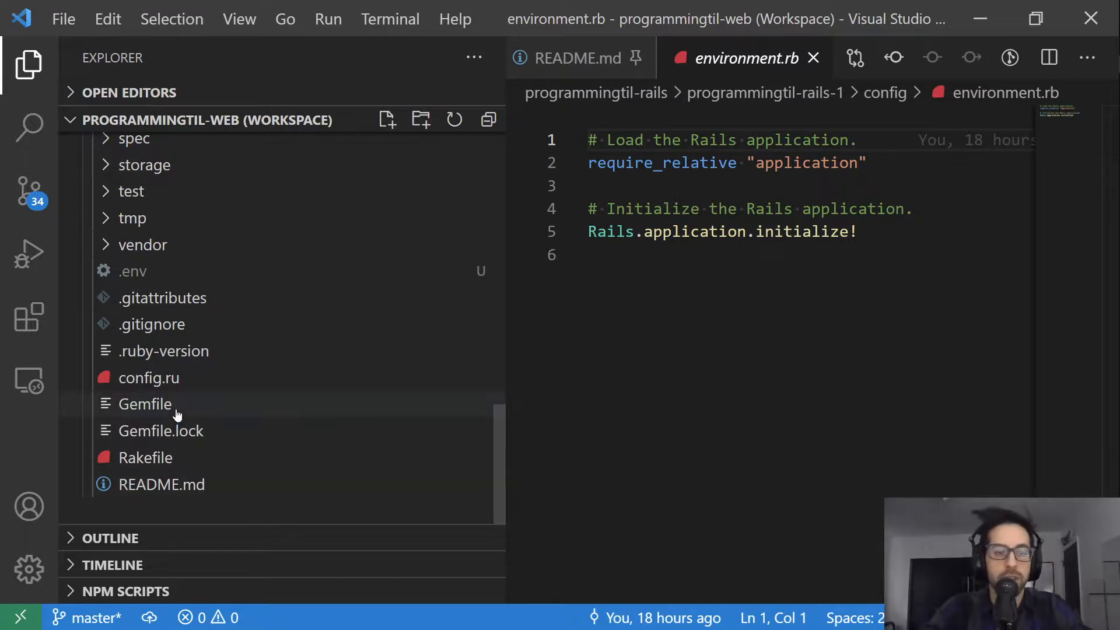
pyautogui.moveTo(177, 415)
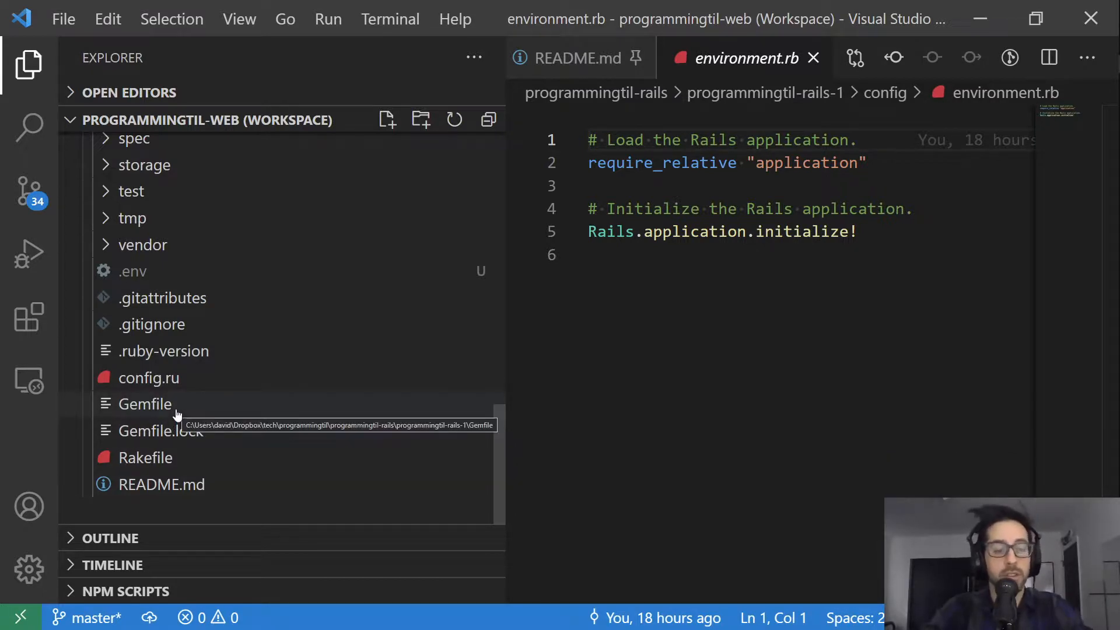
pyautogui.doubleClick(144, 404)
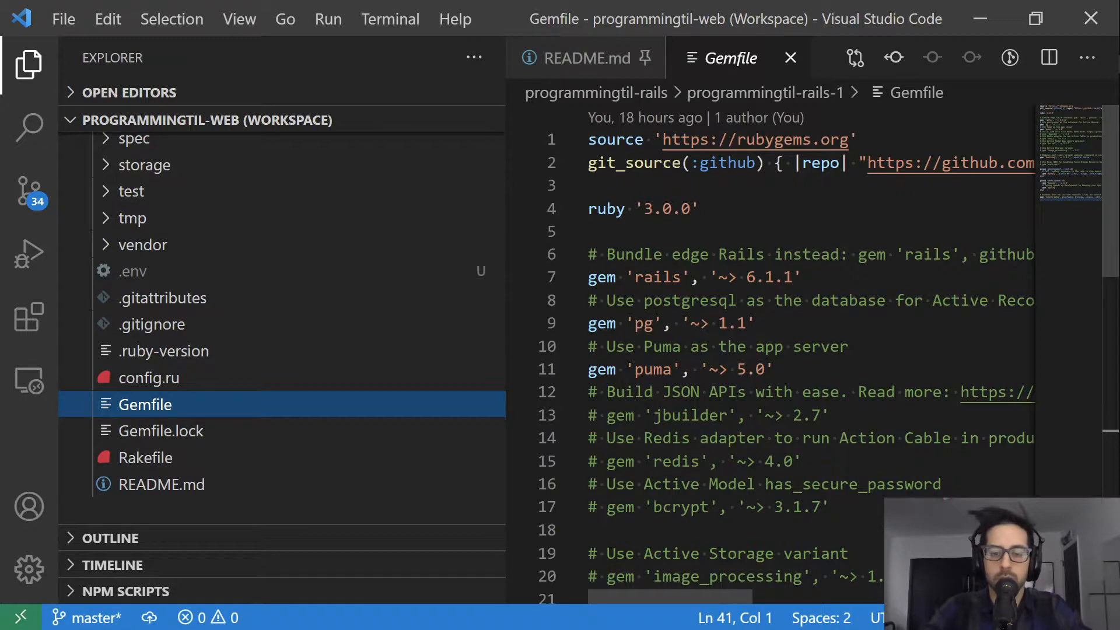
# - Scroll the Gemfile down to bootsnap, rack-cors and the development/test byebug group
pyautogui.scroll(-3)
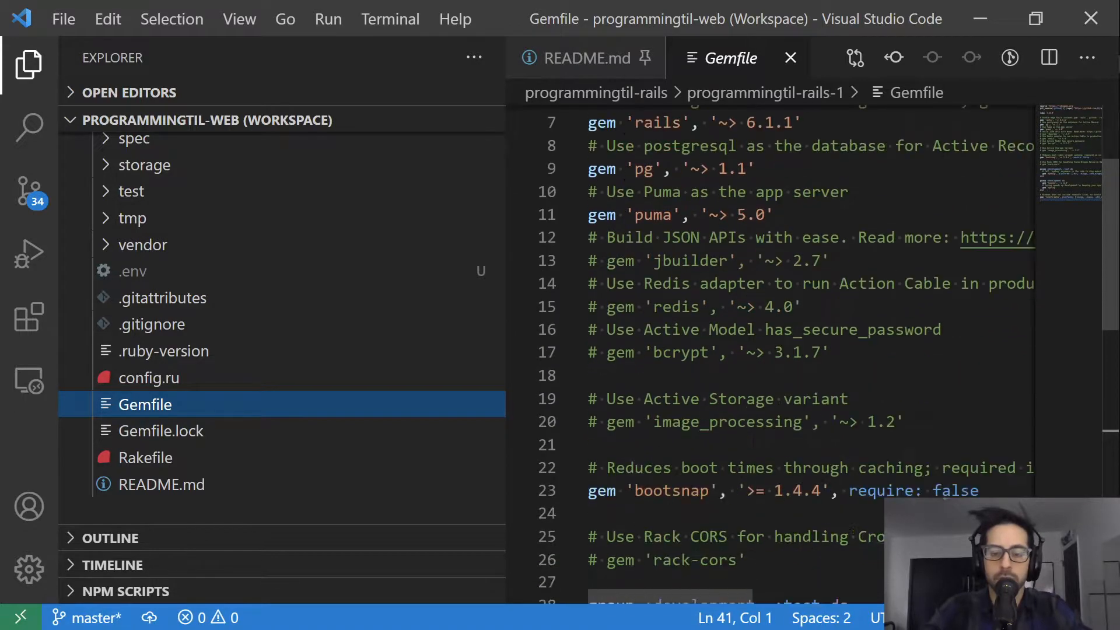
pyautogui.scroll(-3)
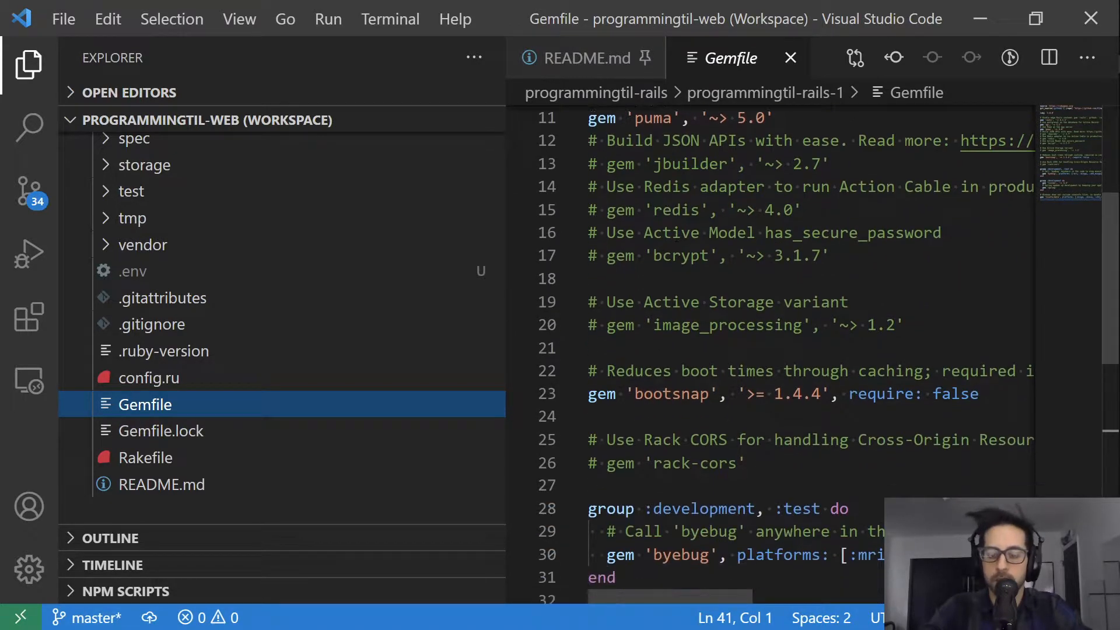
pyautogui.scroll(-3)
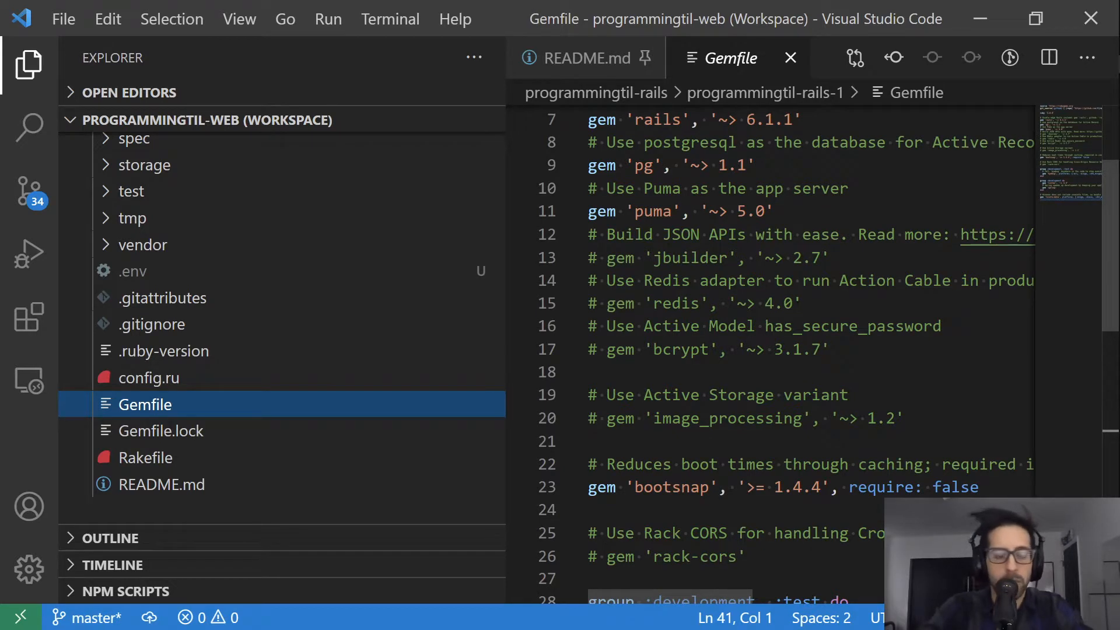
pyautogui.moveTo(437, 485)
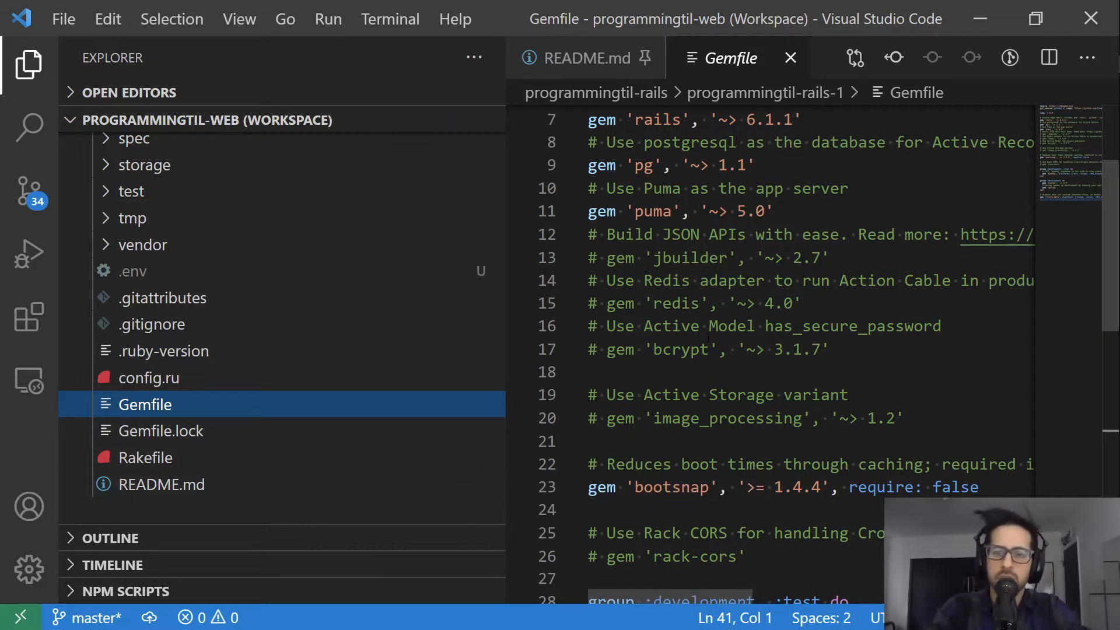
pyautogui.moveTo(149, 378)
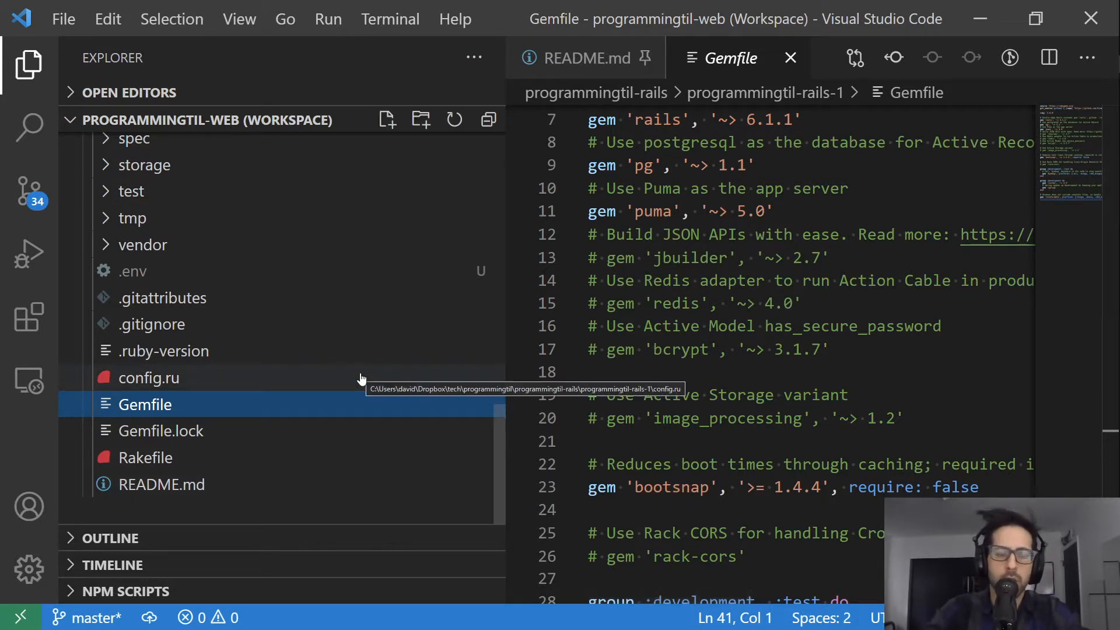